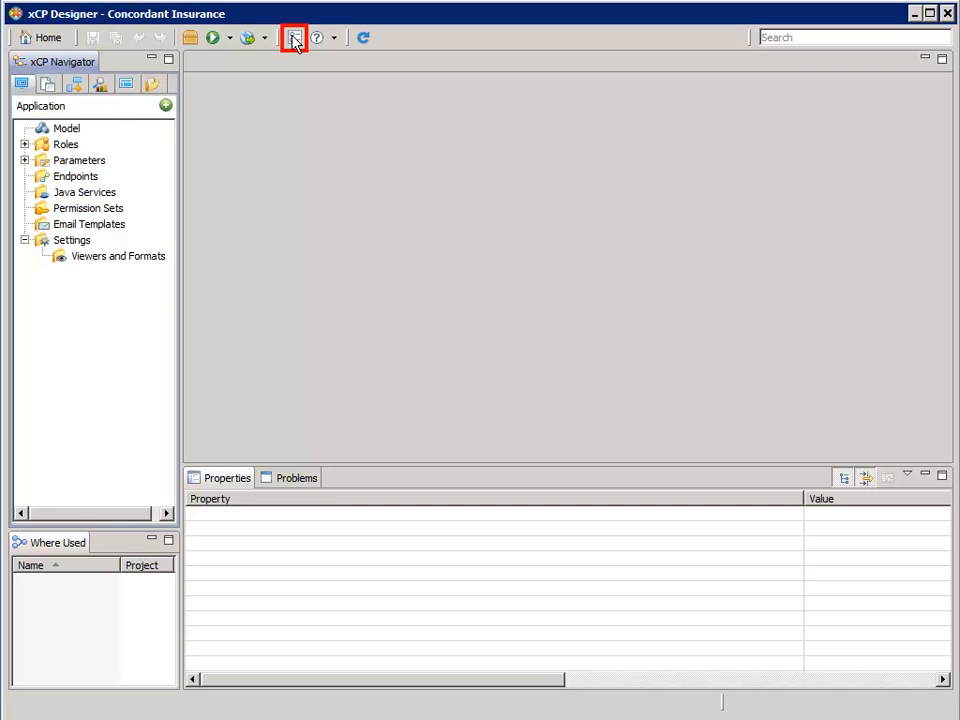
Step: Show the Deployment Environments preferences listing xCP21Dev at NKXCP21:7000
left_click(294, 36)
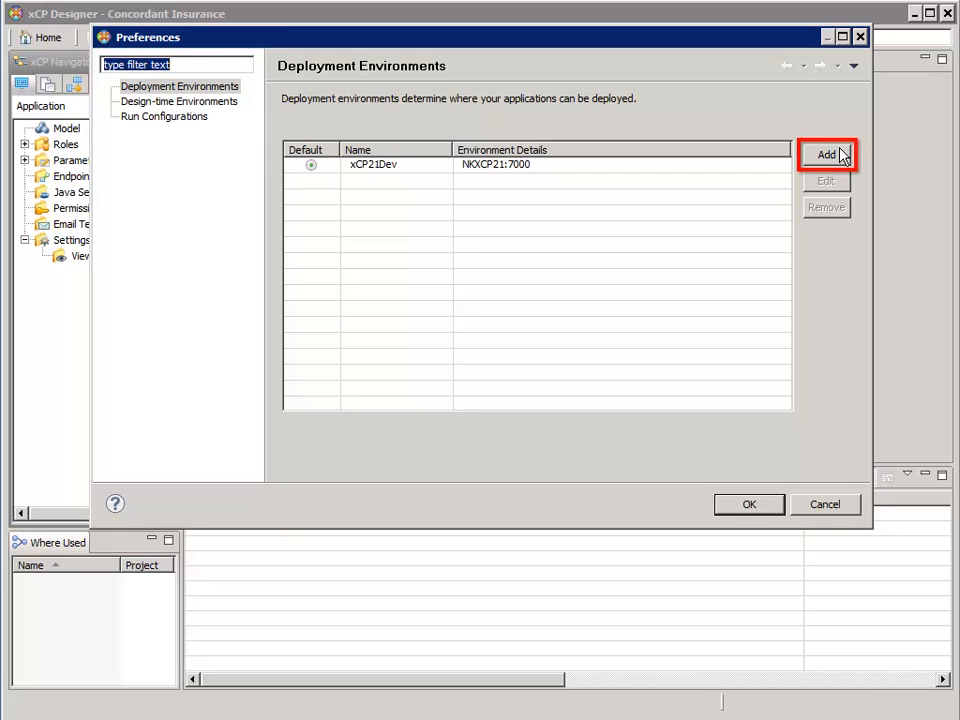
mouse_move(824, 156)
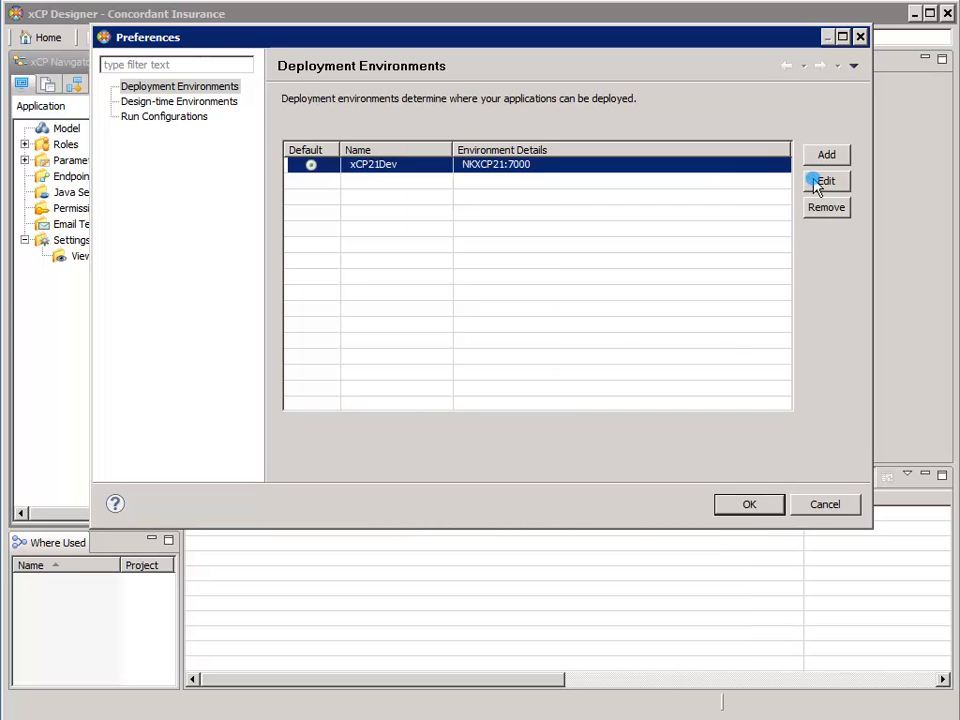
Step: Bring up xCP21Dev's edit form (hostname NKXCP21, port 7000, admin user) alongside the xMS Management Center login page
left_click(826, 180)
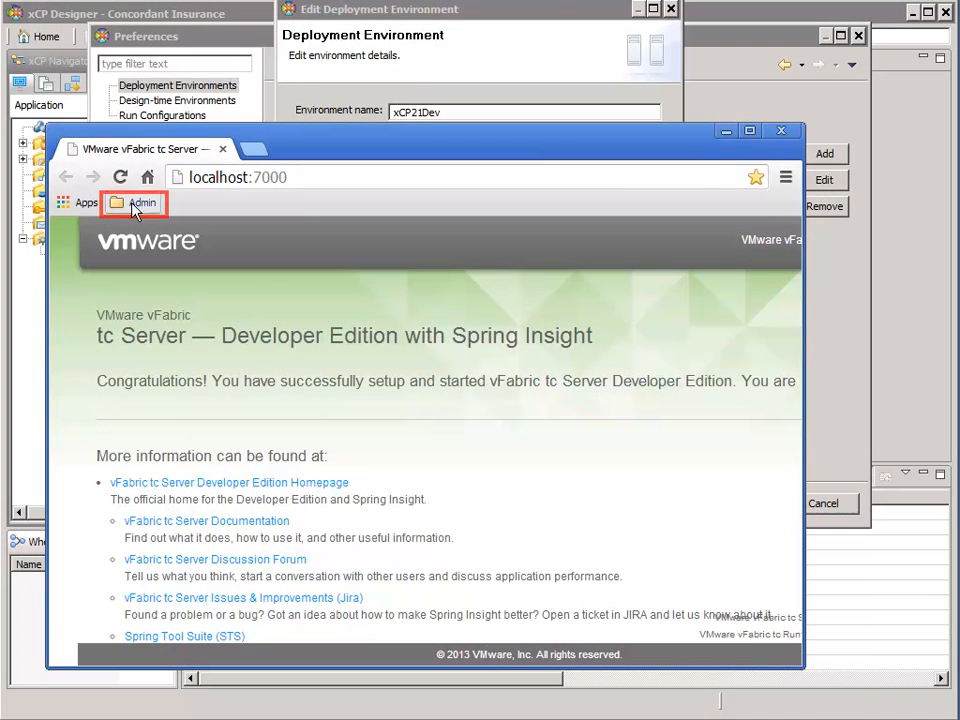
left_click(142, 202)
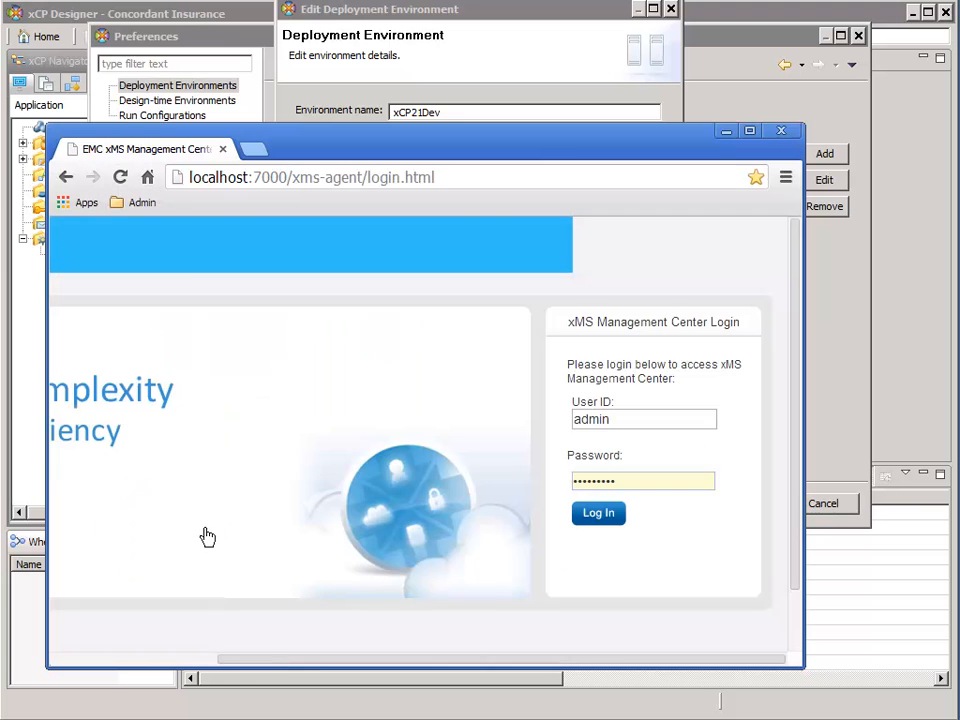
left_click(598, 512)
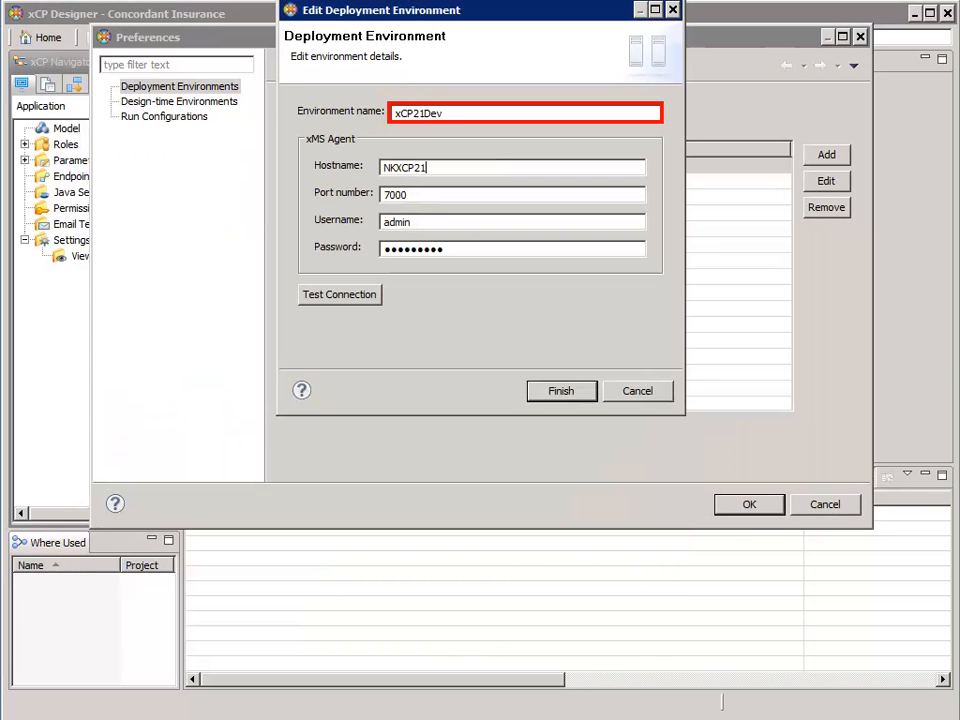
Step: Verify xCP21Dev's name and host, get a 'Connection valid' test result and finish to save it
left_click(512, 168)
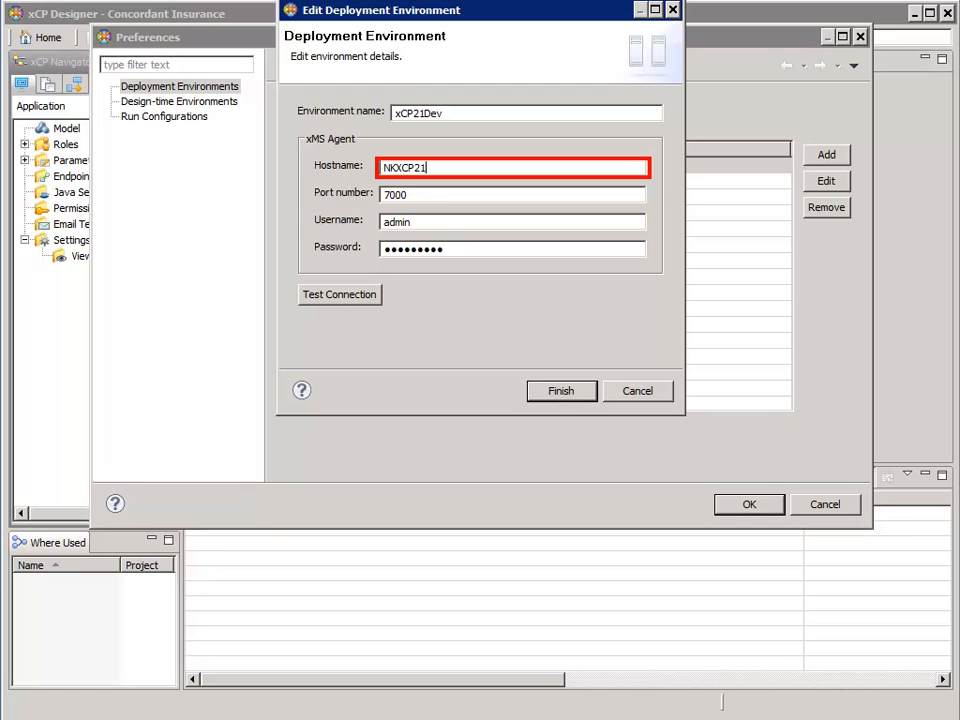
left_click(512, 194)
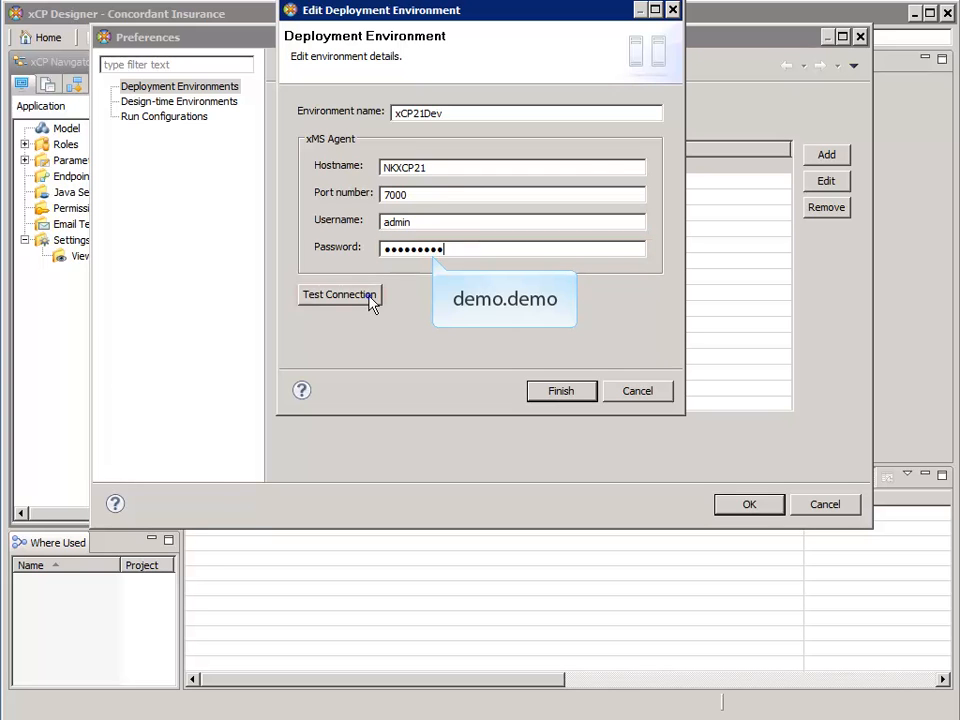
left_click(340, 294)
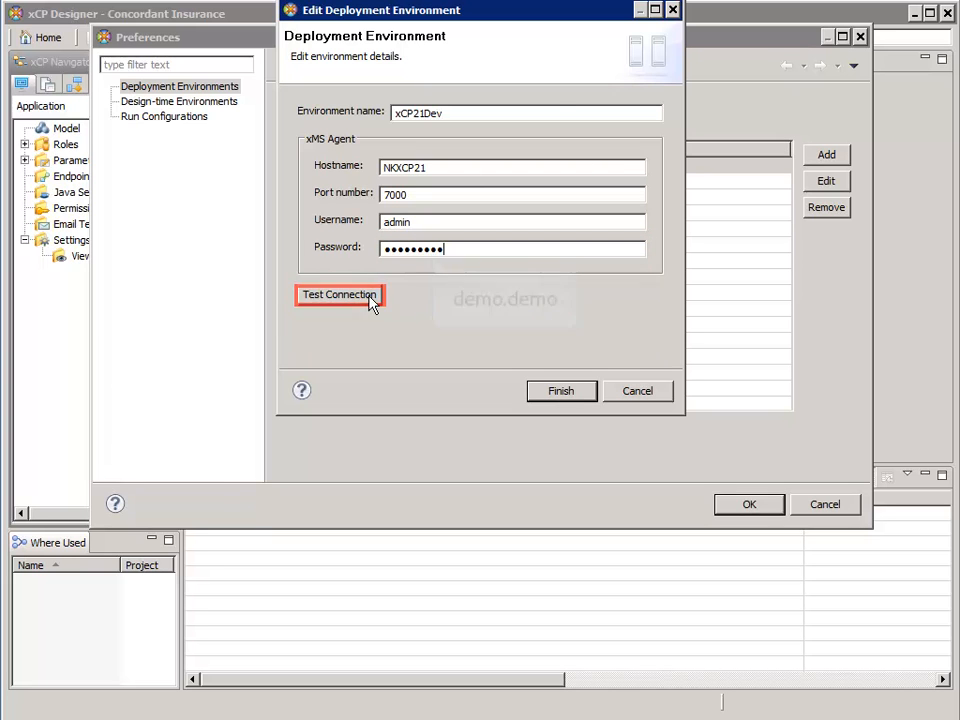
left_click(340, 296)
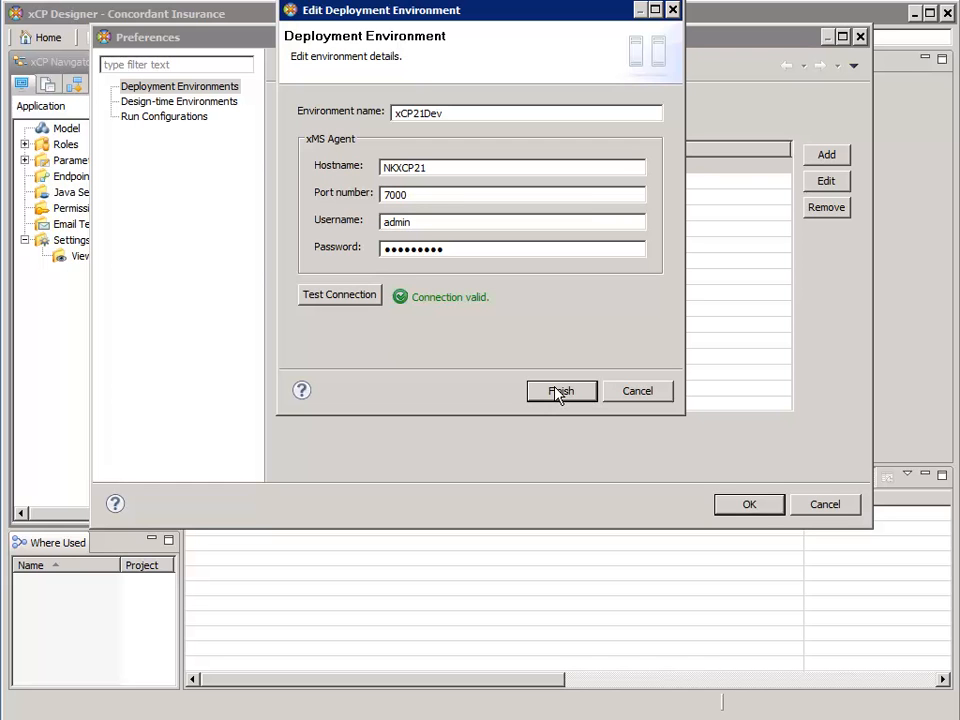
left_click(560, 390)
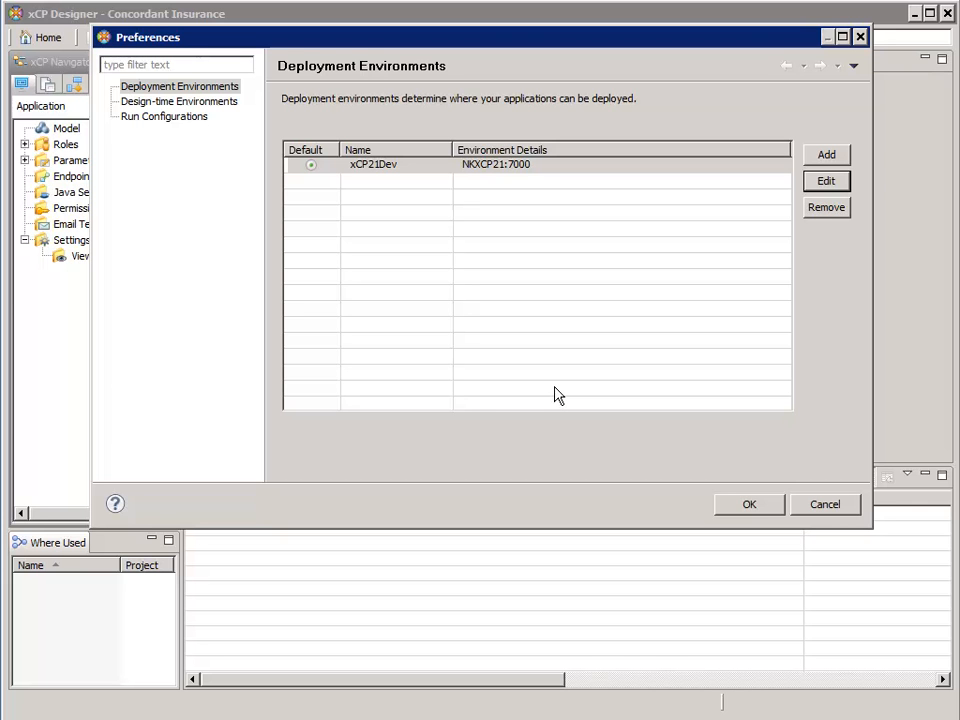
Step: Move to Run Configurations, applying the pending environment changes now; no configurations are defined yet
left_click(164, 116)
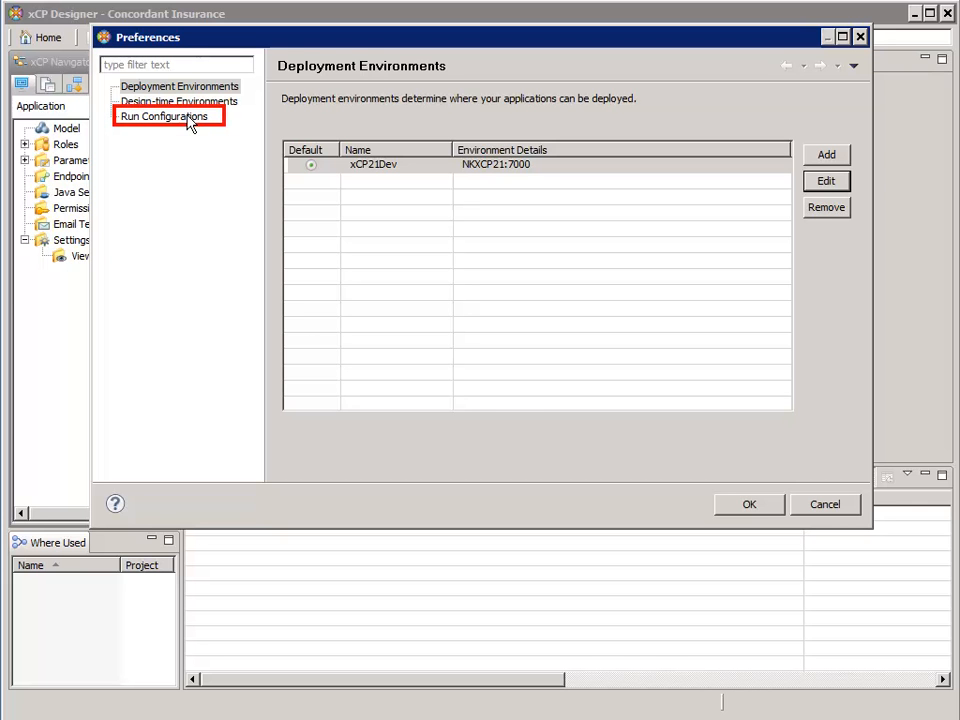
left_click(164, 116)
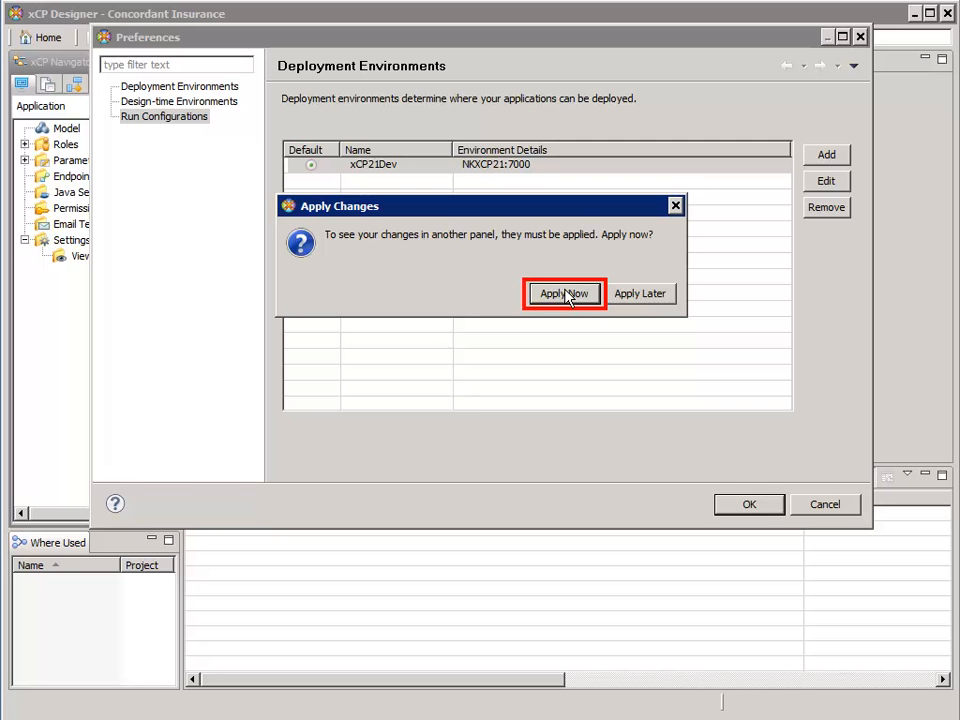
left_click(564, 292)
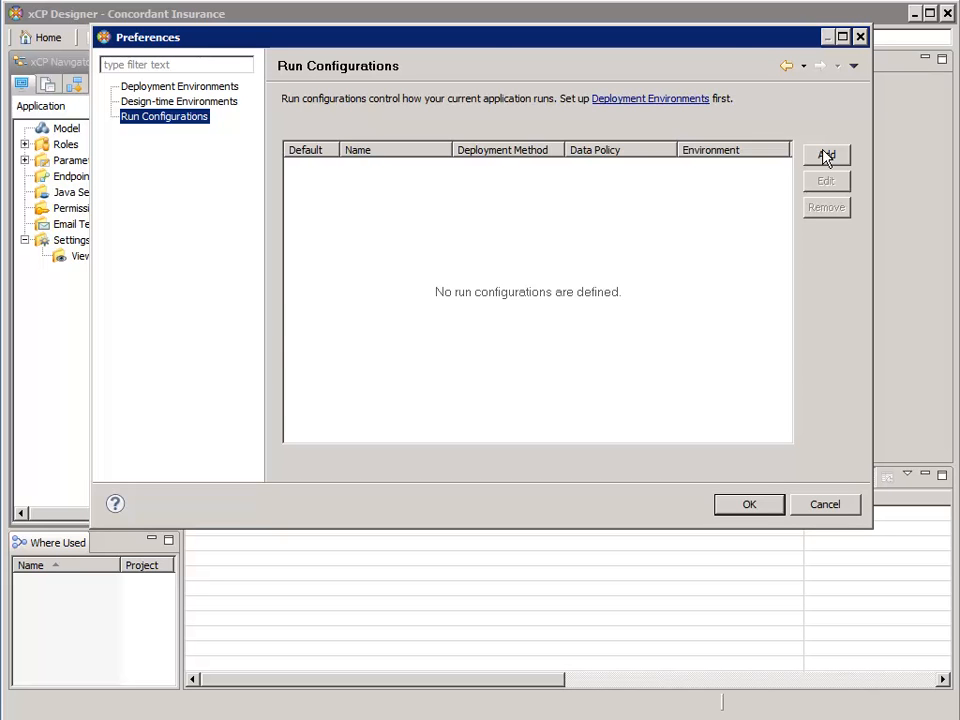
Step: Add a run configuration 'Concordant Incremental/Maintain' on xCP21Dev with Incremental deployment and Maintain data policy
left_click(824, 156)
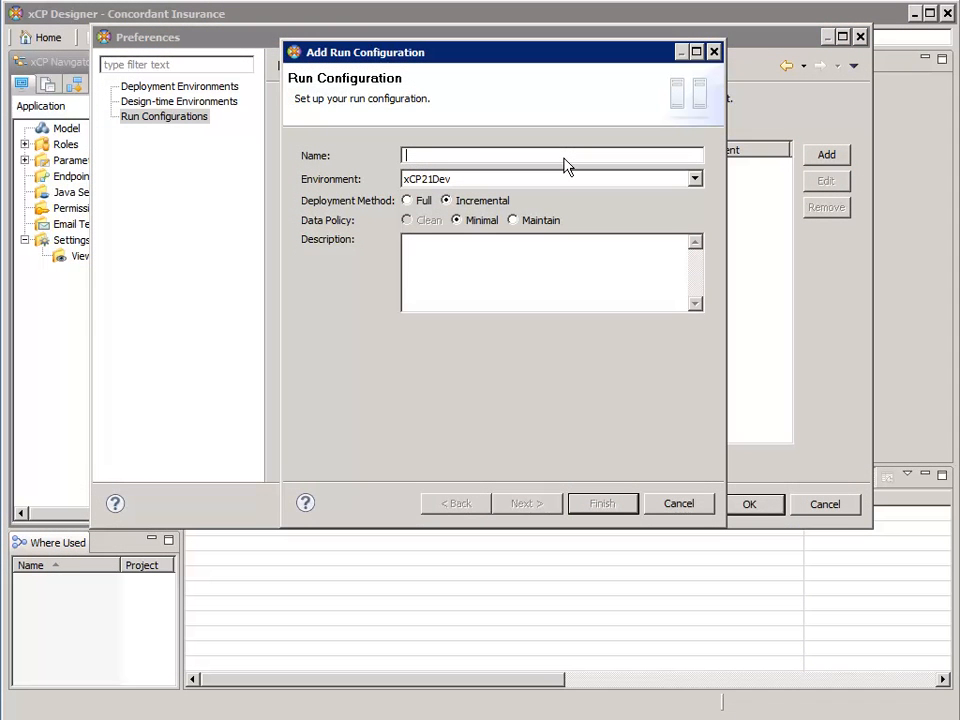
type("Concordant Incremental/")
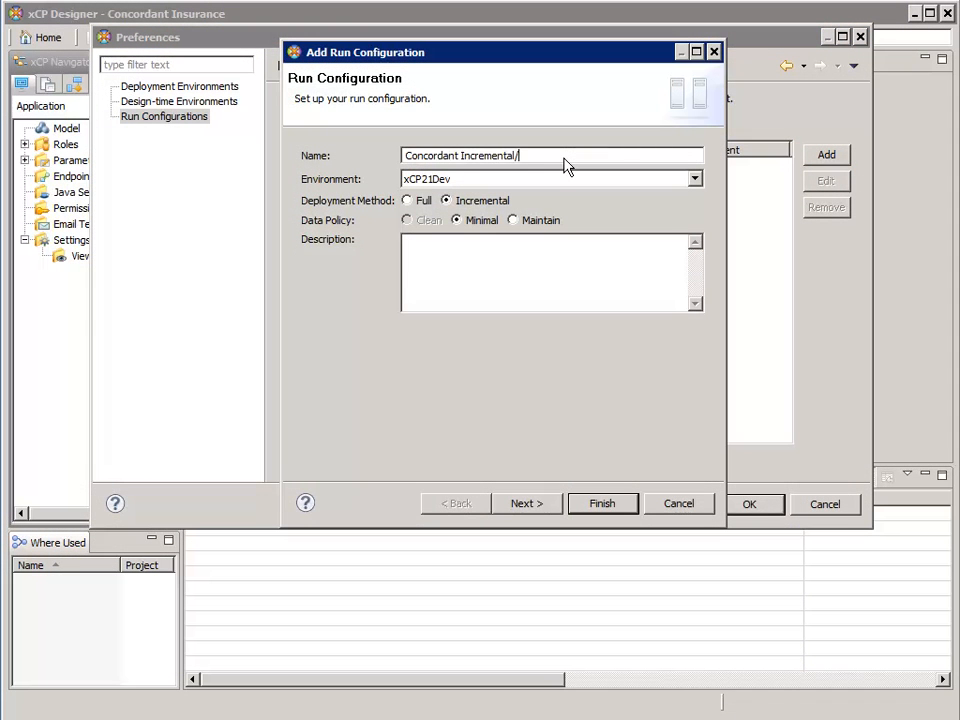
type("Maintain")
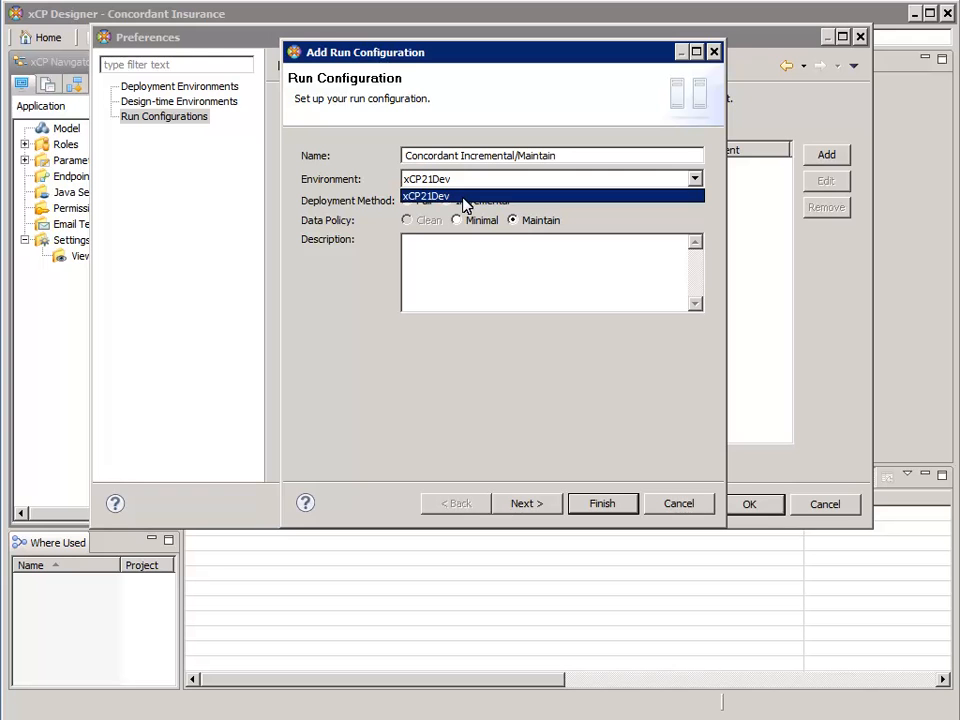
left_click(424, 196)
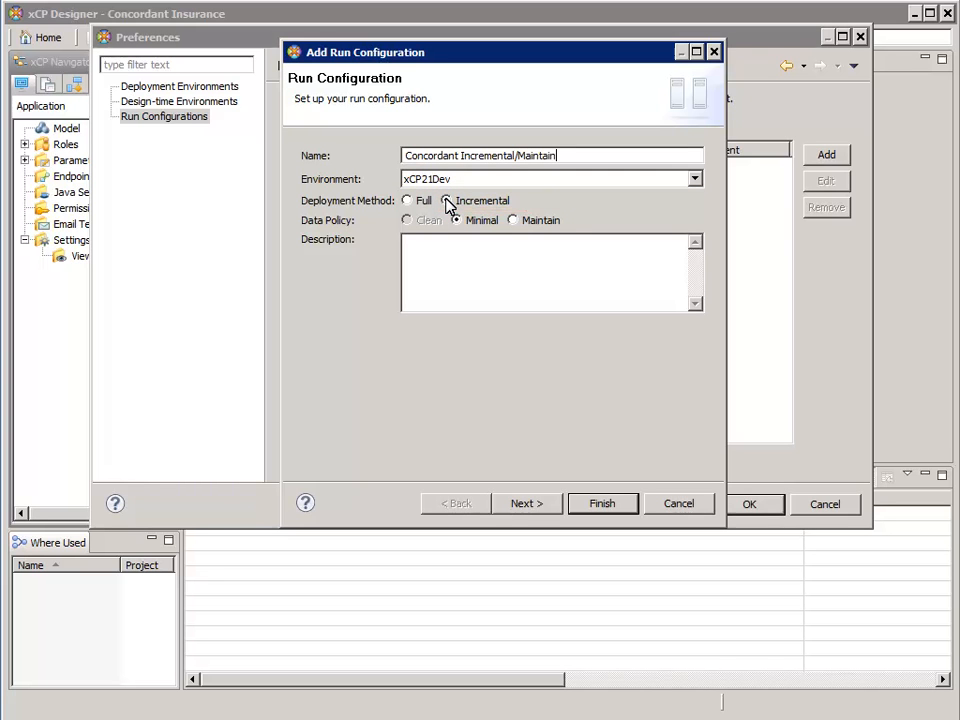
left_click(512, 220)
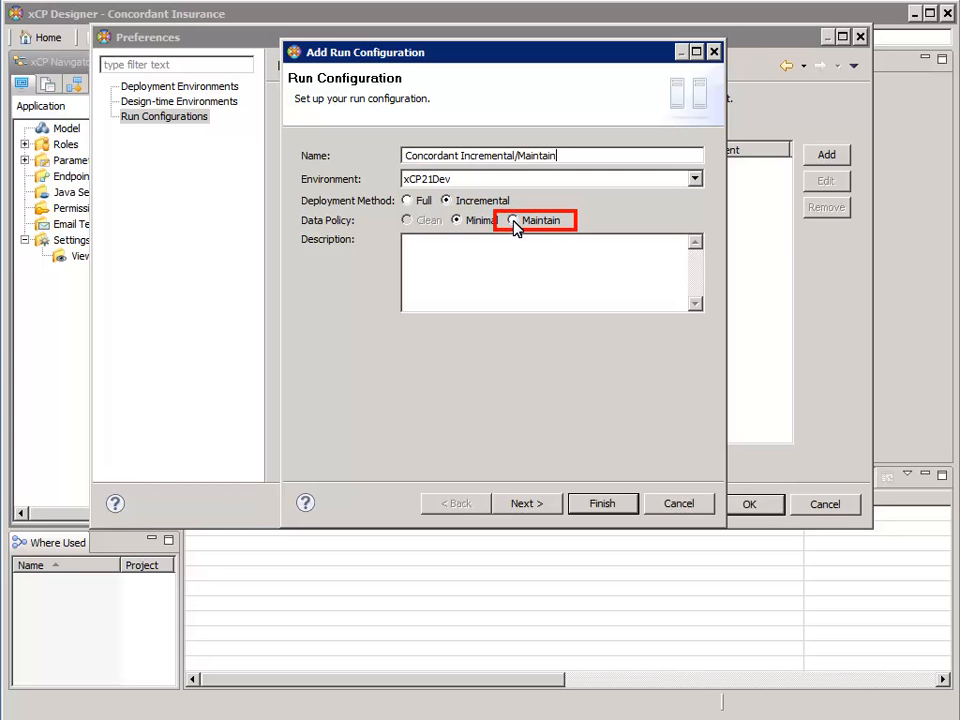
left_click(456, 220)
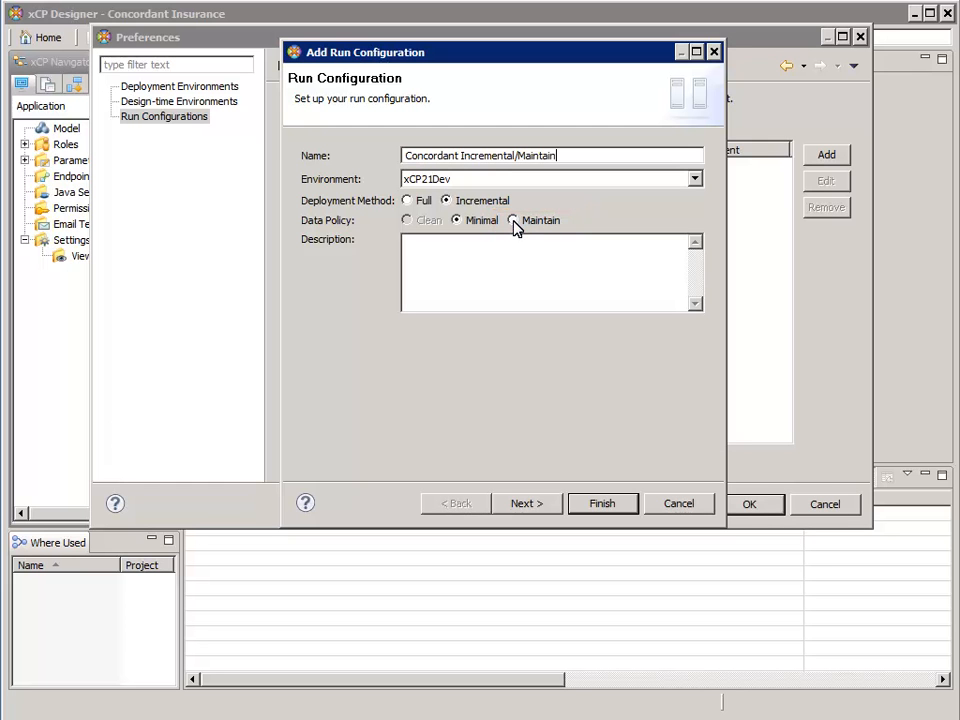
left_click(512, 220)
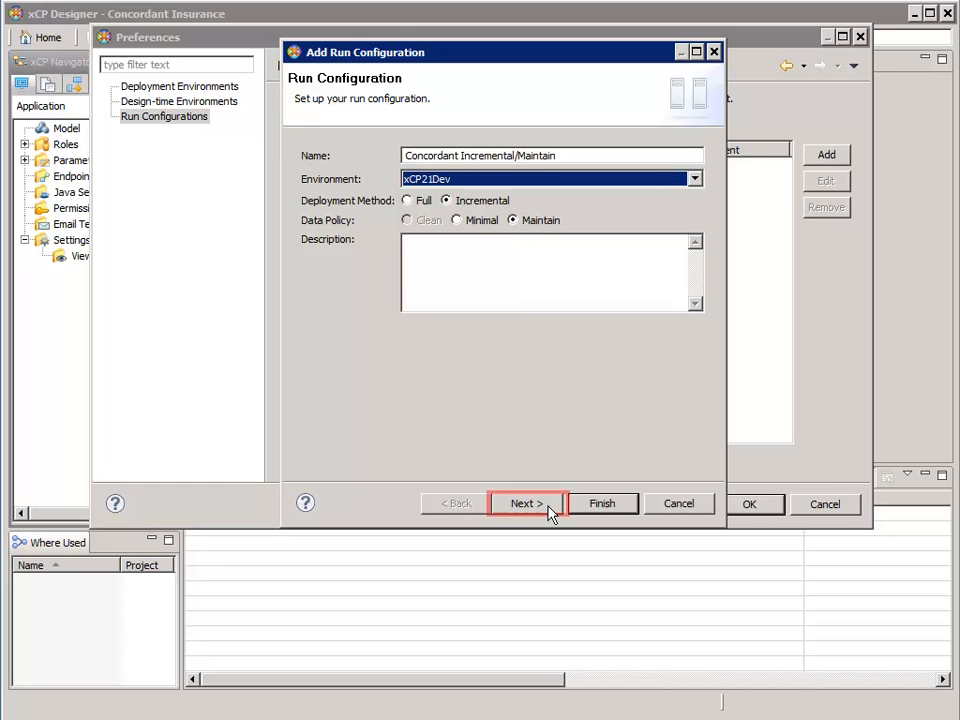
Step: Leave xPlore indexing Asynchronous and advance to the parameters and endpoints page listing param_Default_Location
left_click(524, 504)
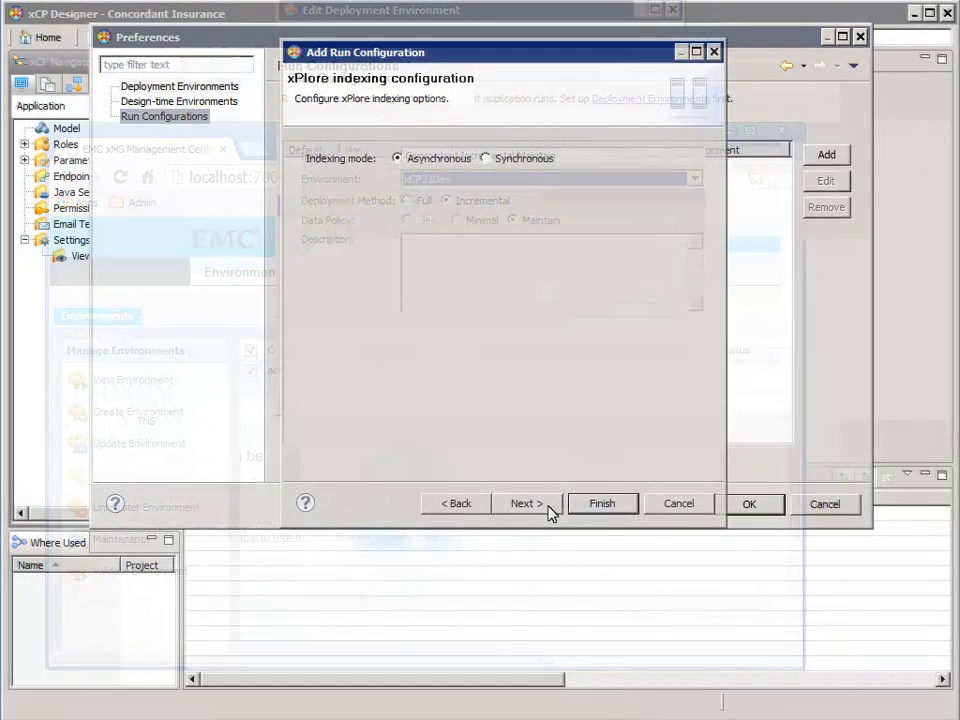
left_click(398, 158)
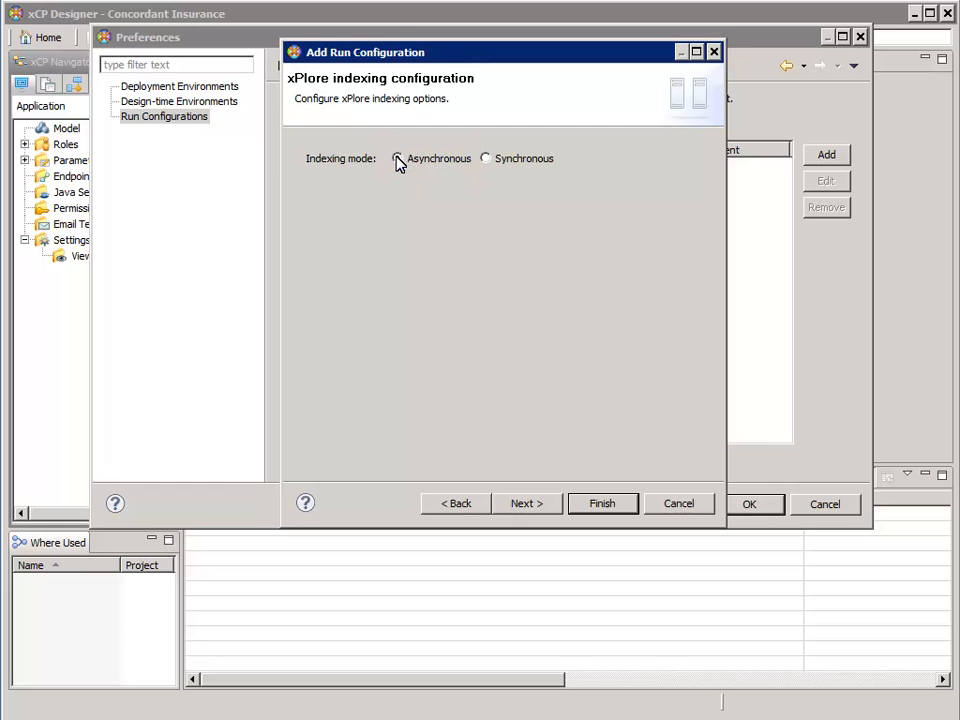
left_click(526, 504)
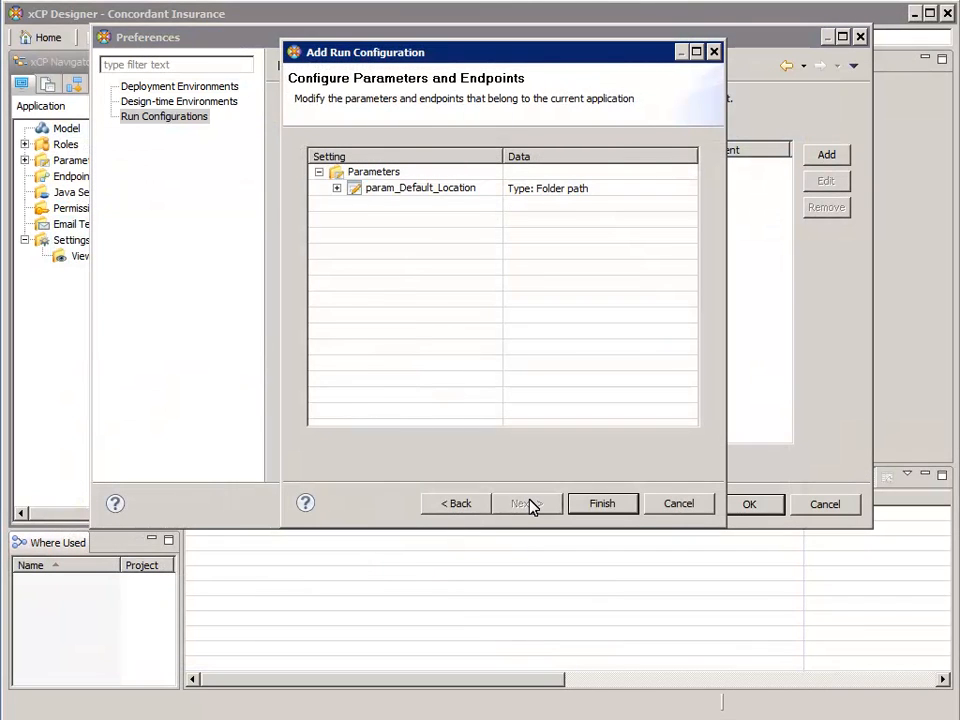
Step: Check param_Default_Location is /Concordant and finish, adding the incremental configuration to the list
left_click(420, 188)
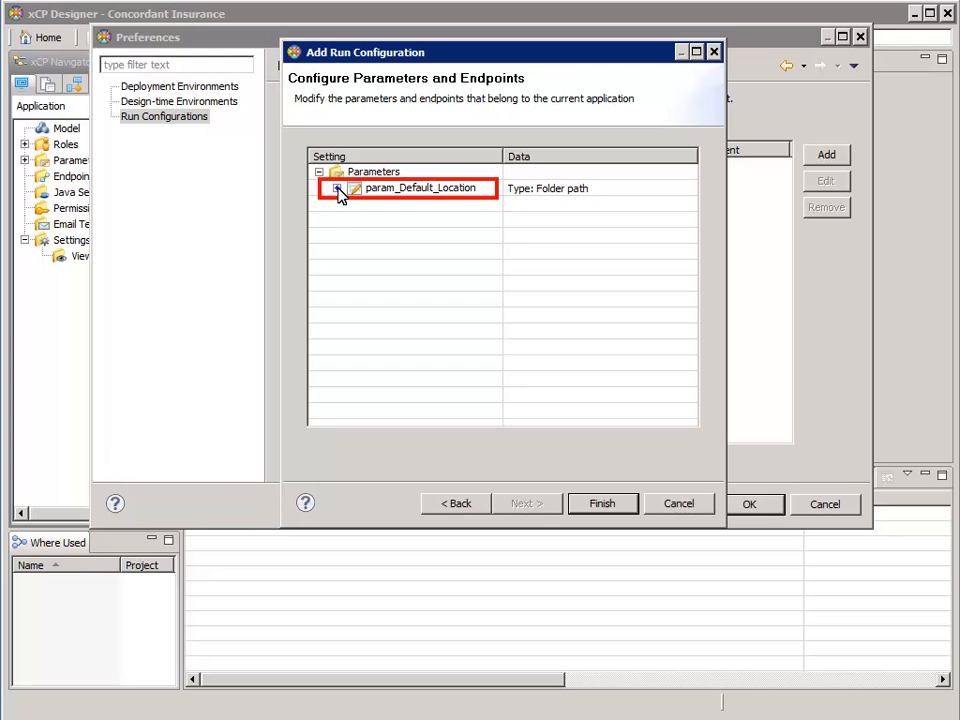
left_click(336, 188)
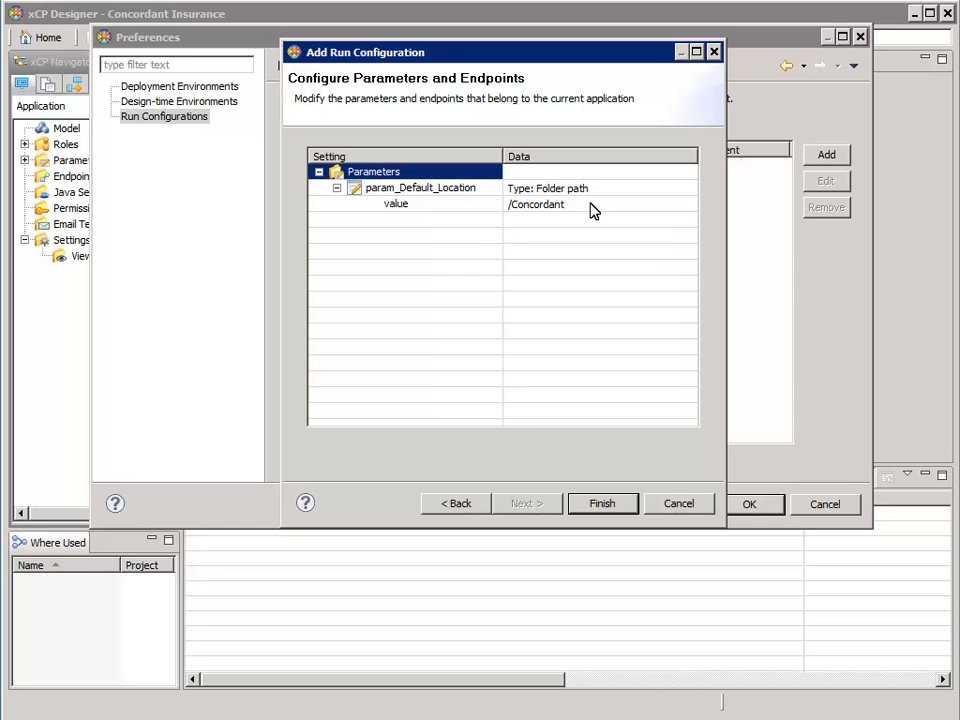
left_click(600, 204)
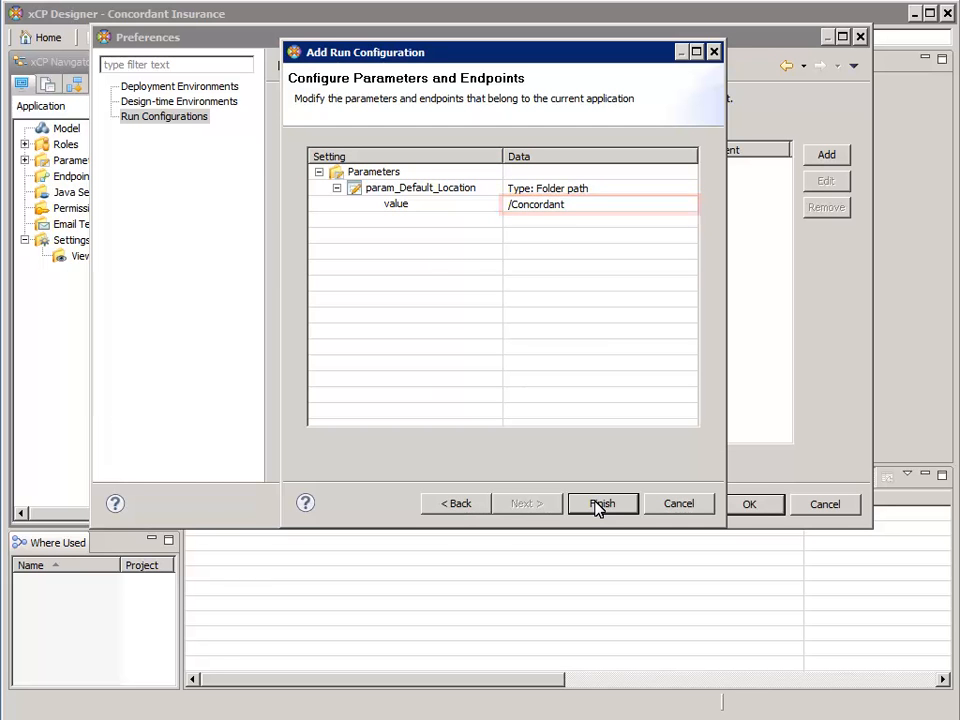
left_click(602, 504)
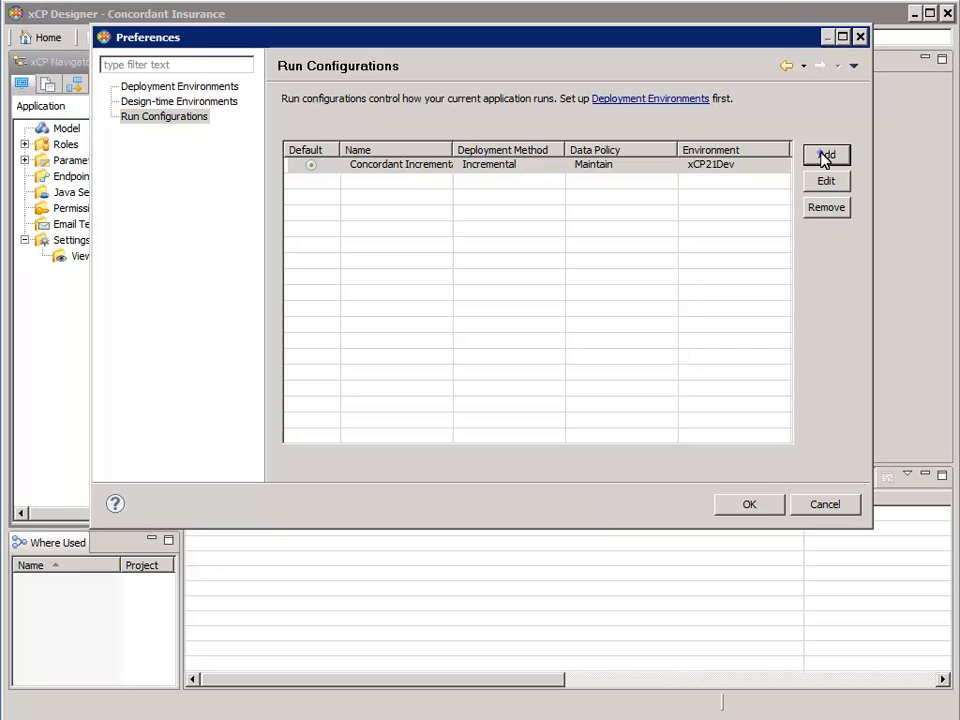
Step: Add a second run configuration 'Concordant Full/Clean' with Full deployment, Clean policy and Asynchronous indexing
left_click(826, 156)
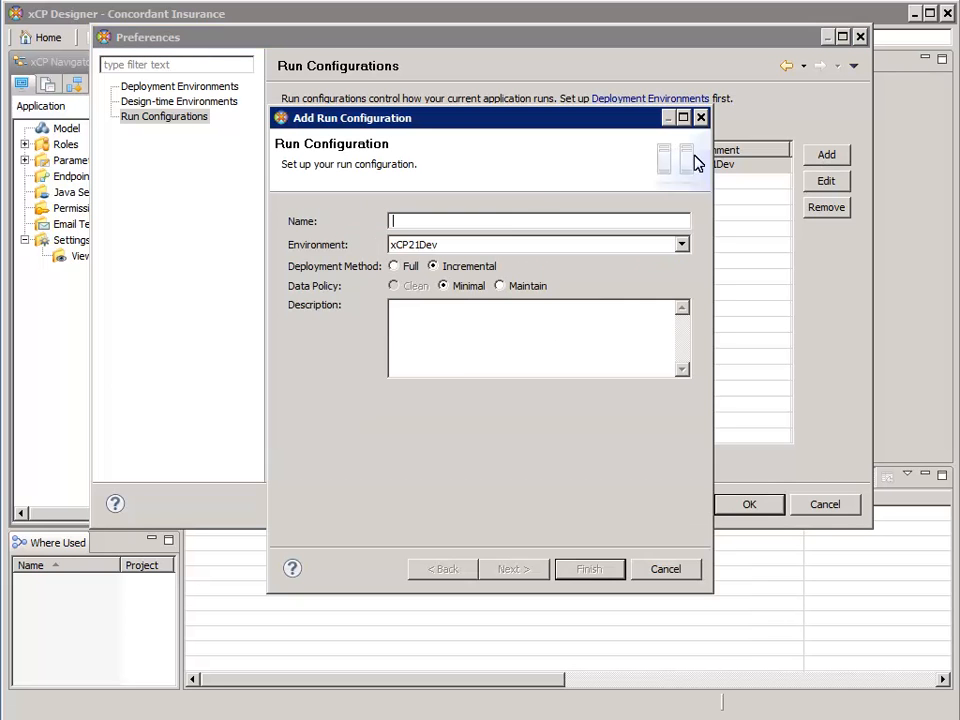
type("Concordant Full/Clean")
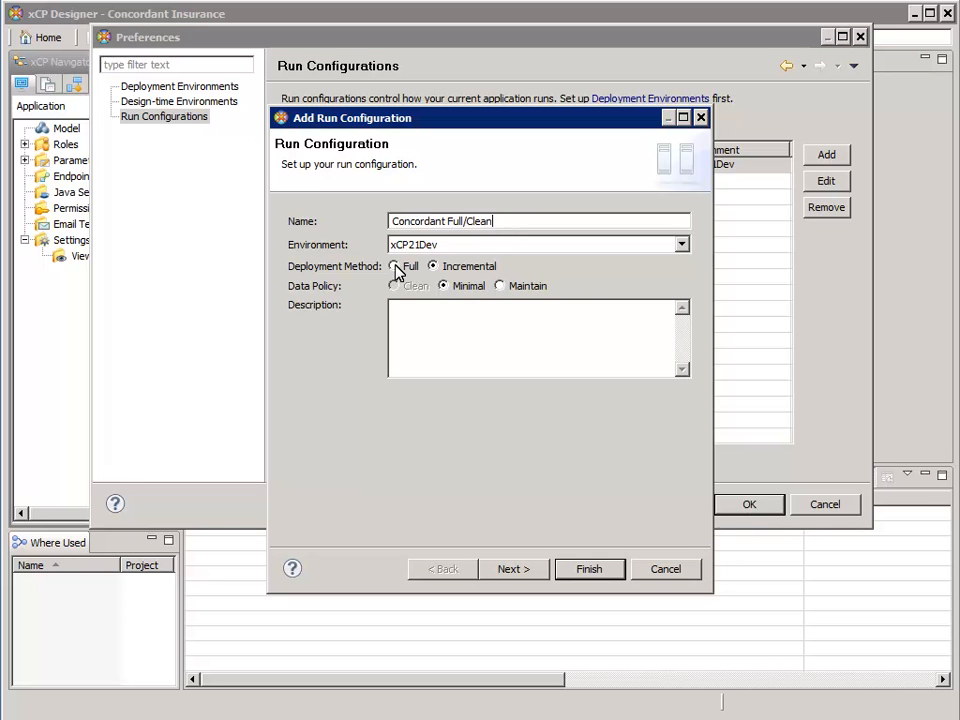
left_click(394, 266)
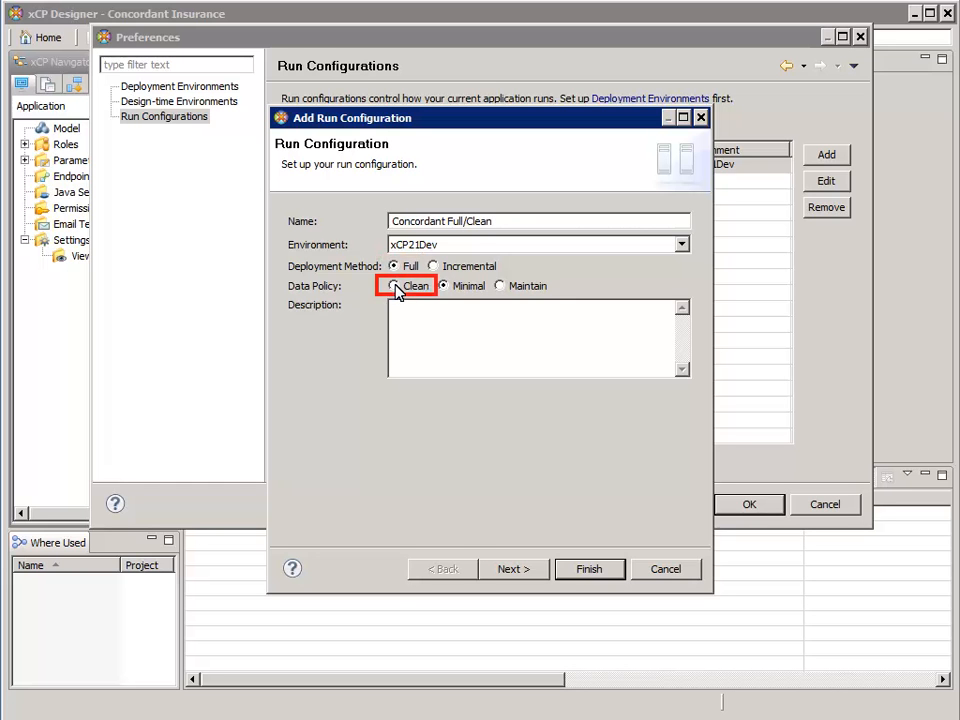
left_click(396, 286)
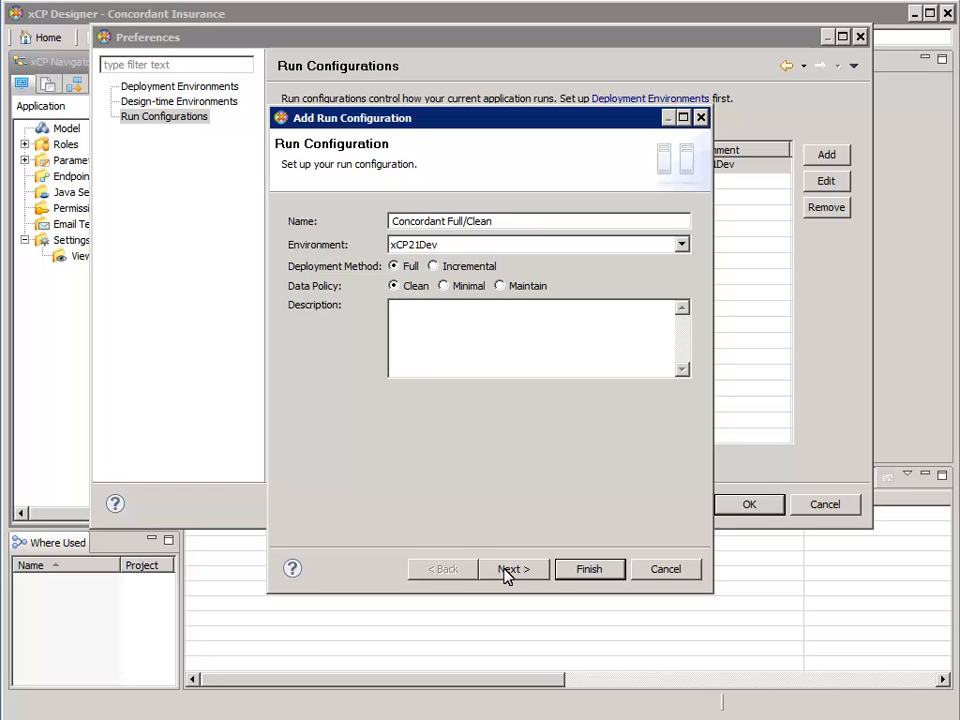
left_click(512, 568)
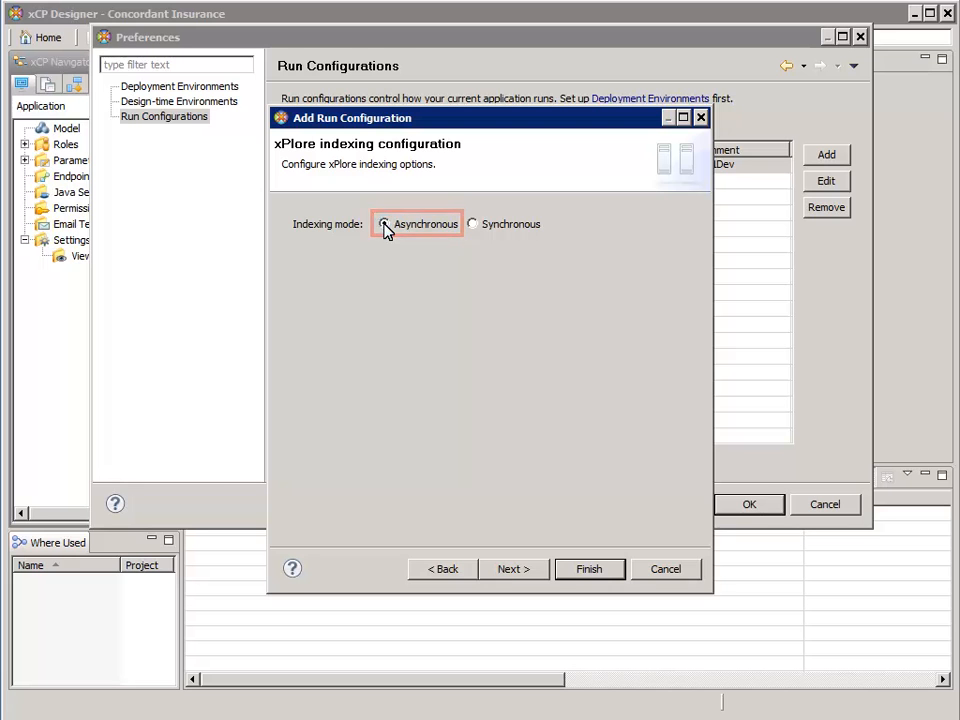
left_click(512, 568)
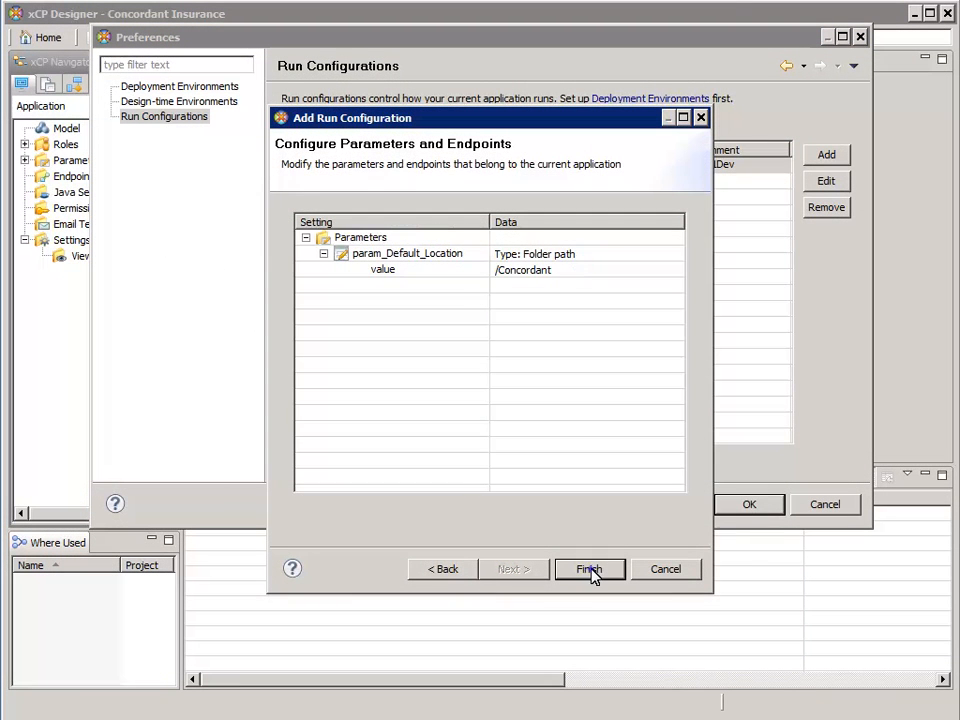
left_click(588, 568)
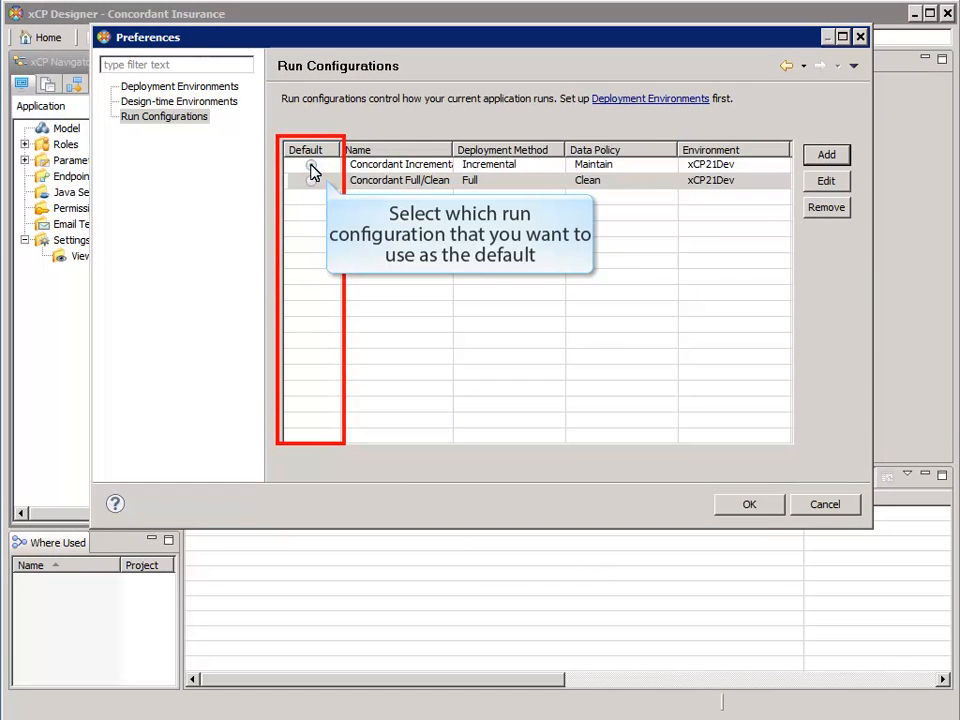
Step: Tick Default on the Concordant Incremental/Maintain row
left_click(312, 164)
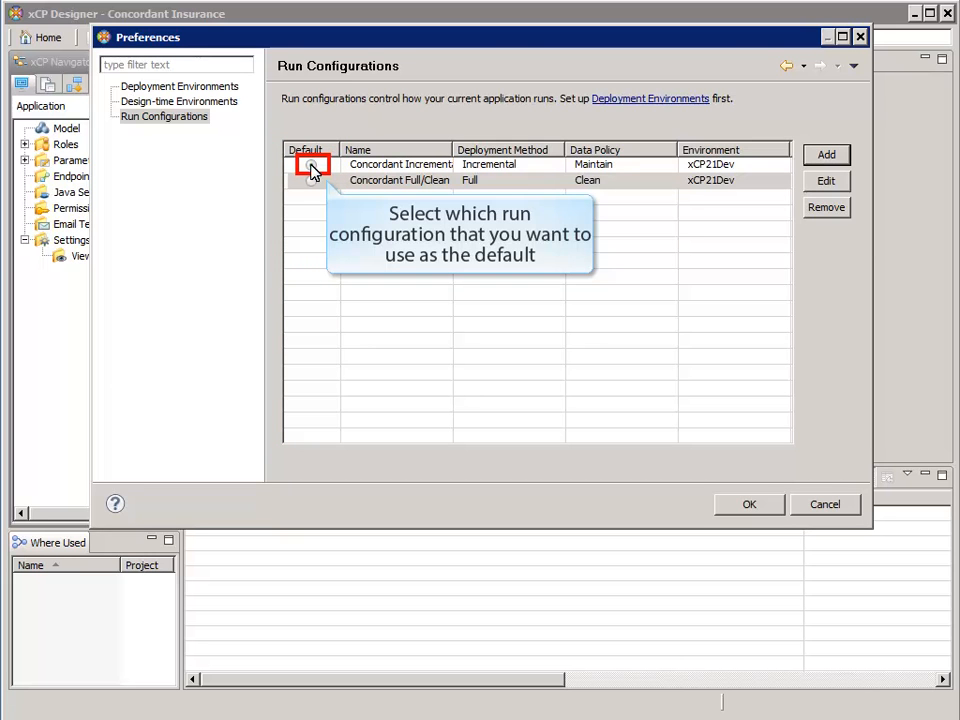
left_click(310, 164)
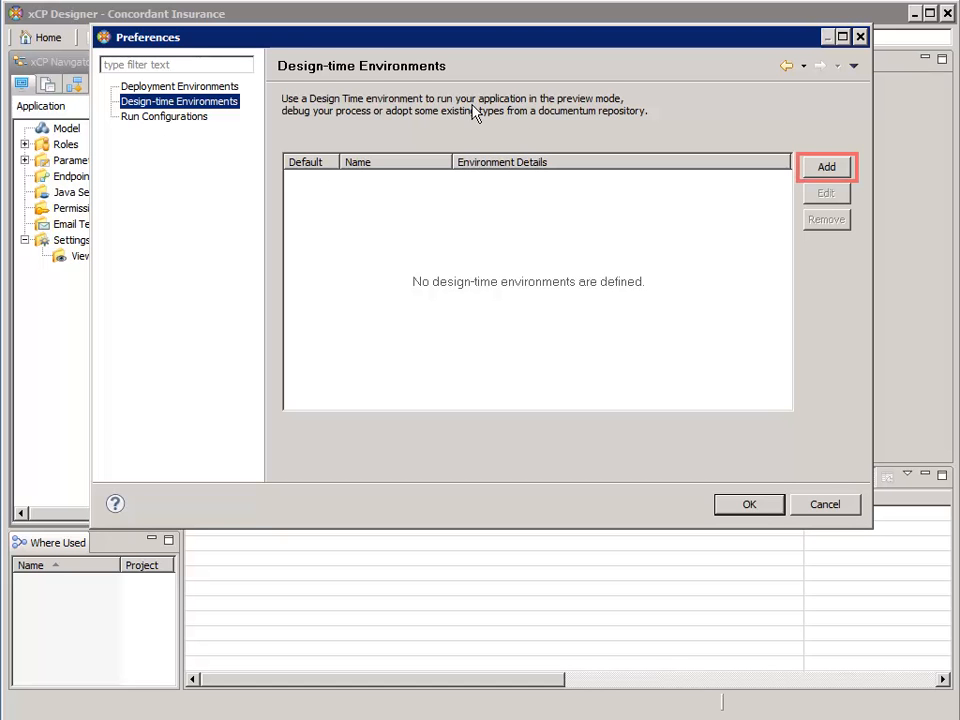
mouse_move(826, 168)
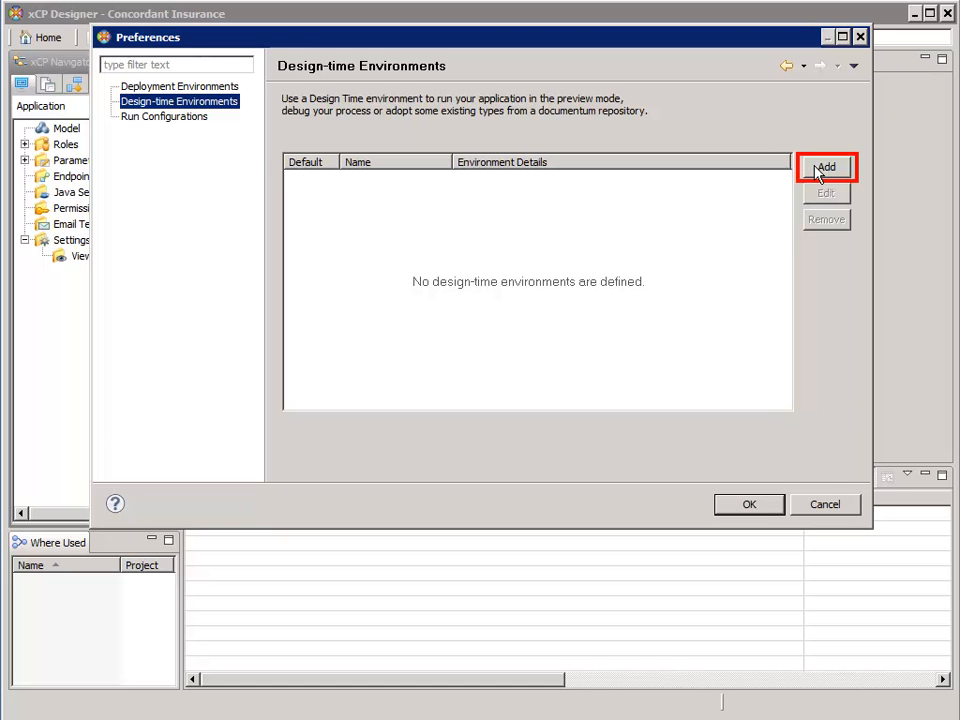
Step: Add a design-time environment for repository corp on nkxcp21:1489 as user dmadmin and get a valid connection test
left_click(826, 168)
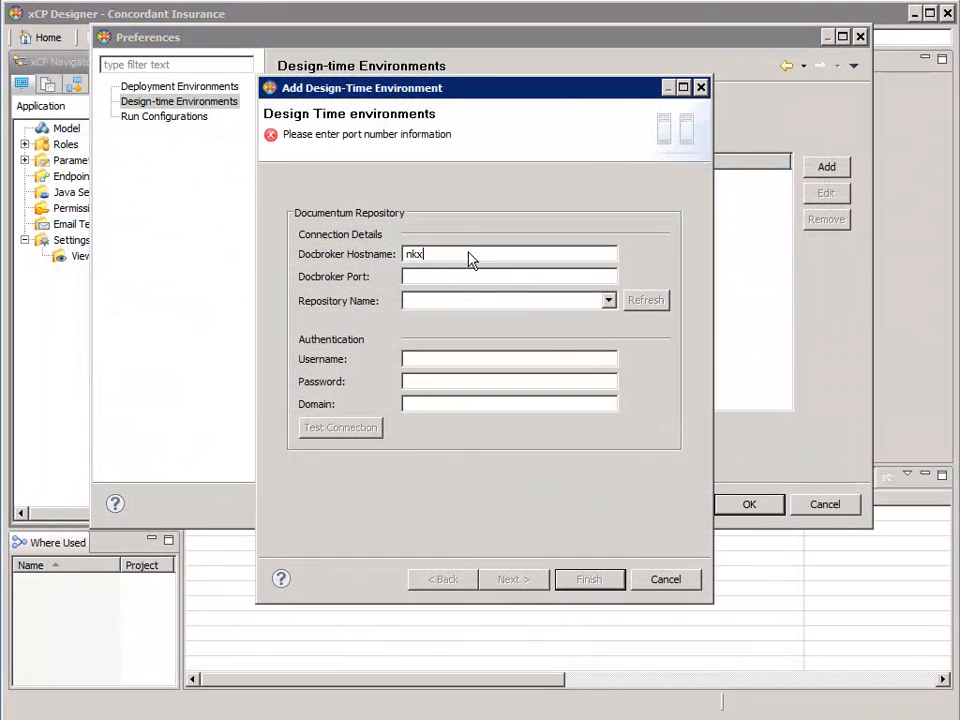
left_click(644, 300)
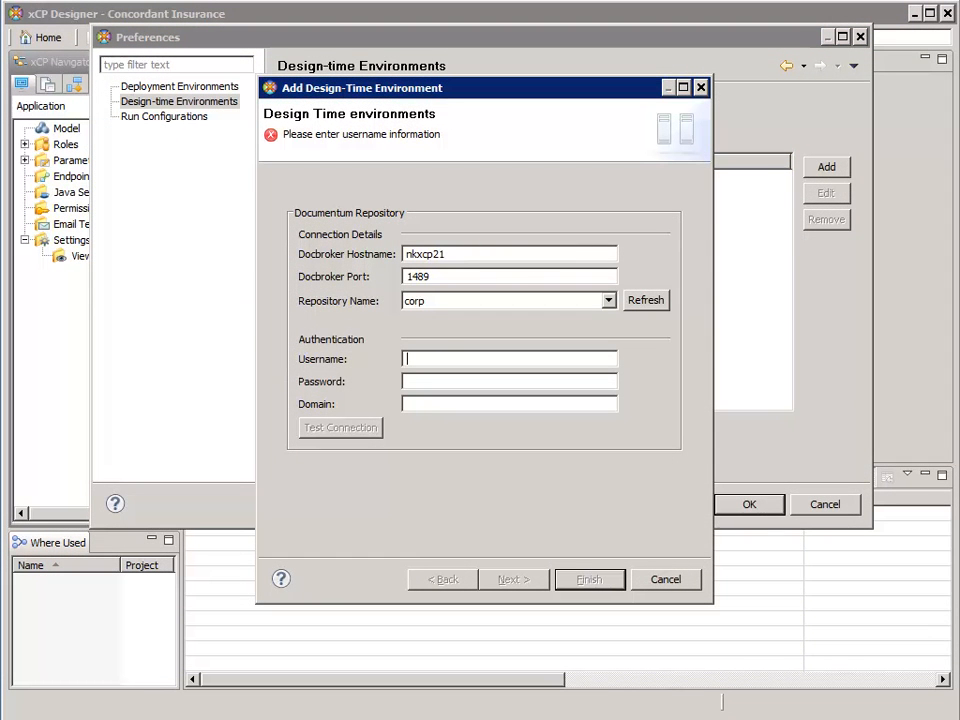
type("dmadmin")
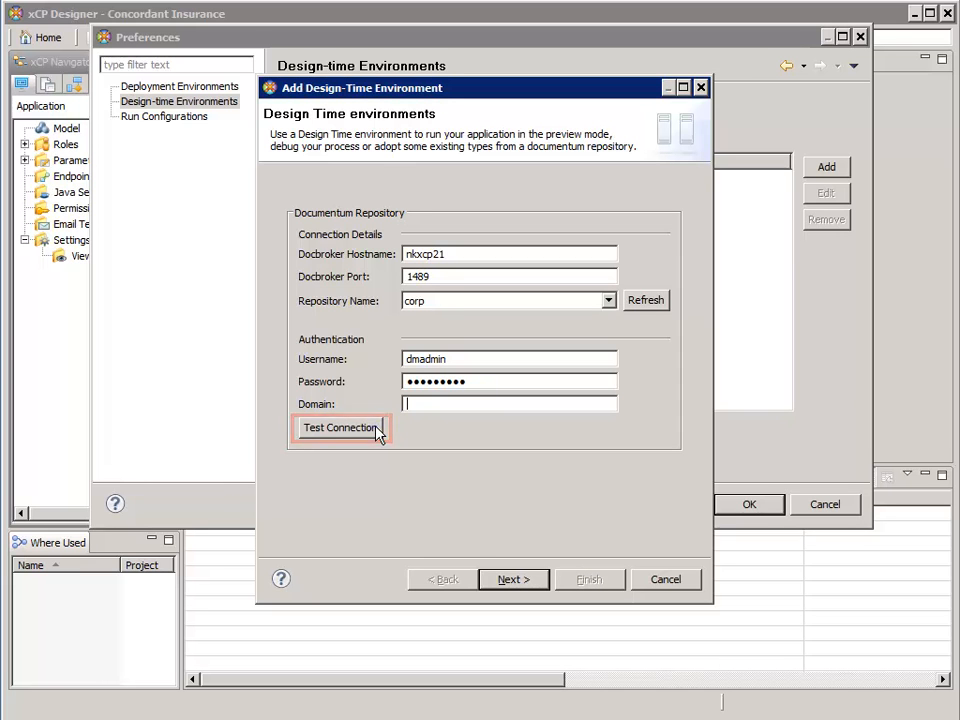
left_click(340, 428)
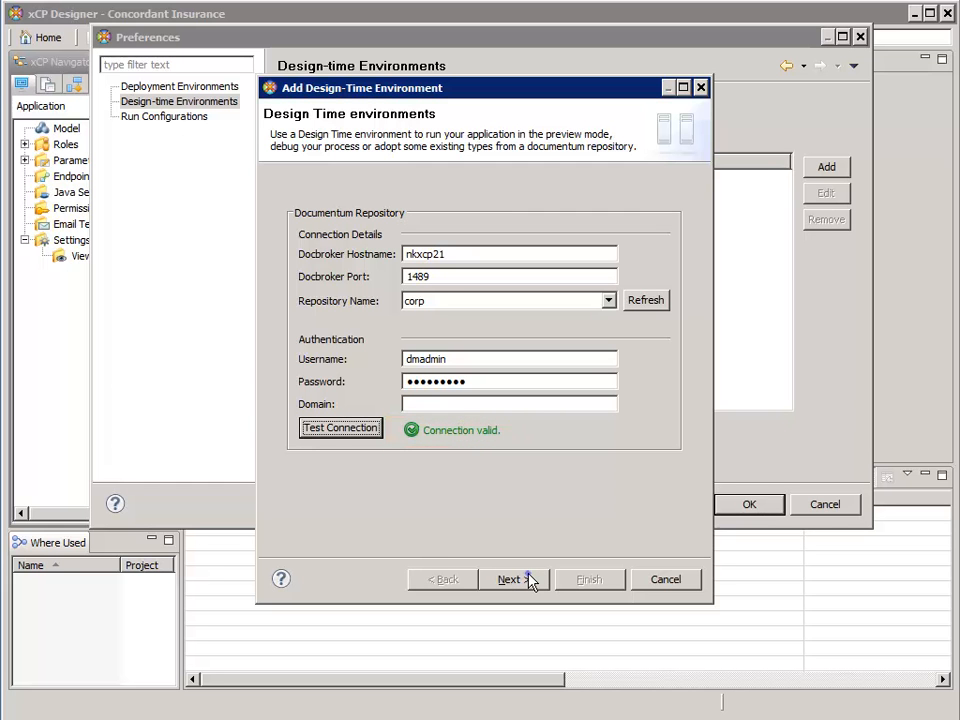
Step: Enter BAM server nkxcp21 on port 7000, test it reachable, and continue to the global registry step
left_click(514, 580)
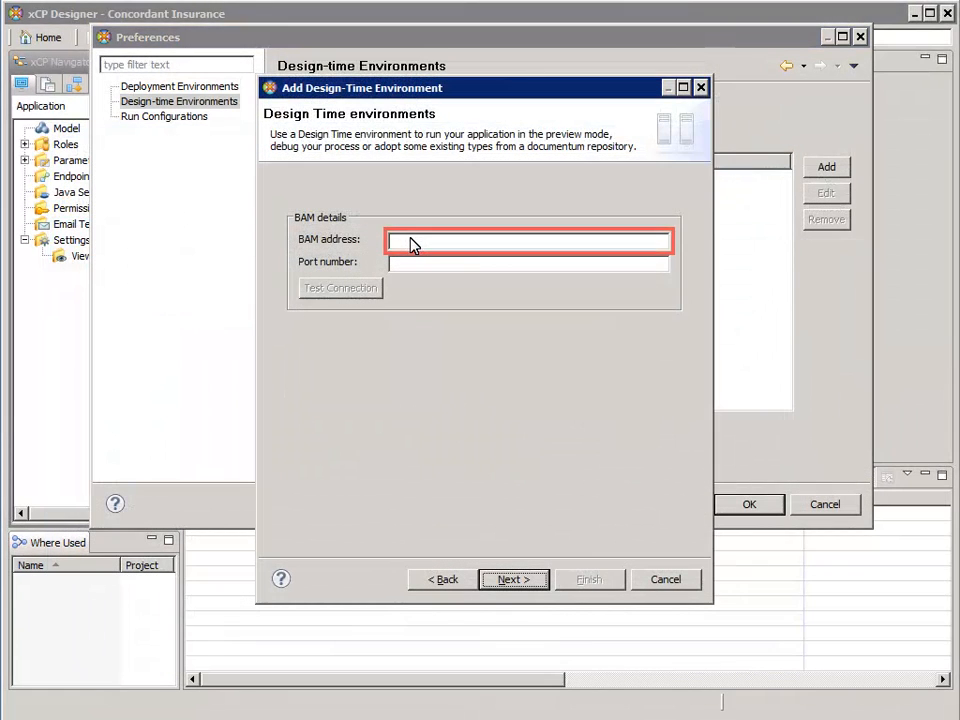
left_click(528, 240)
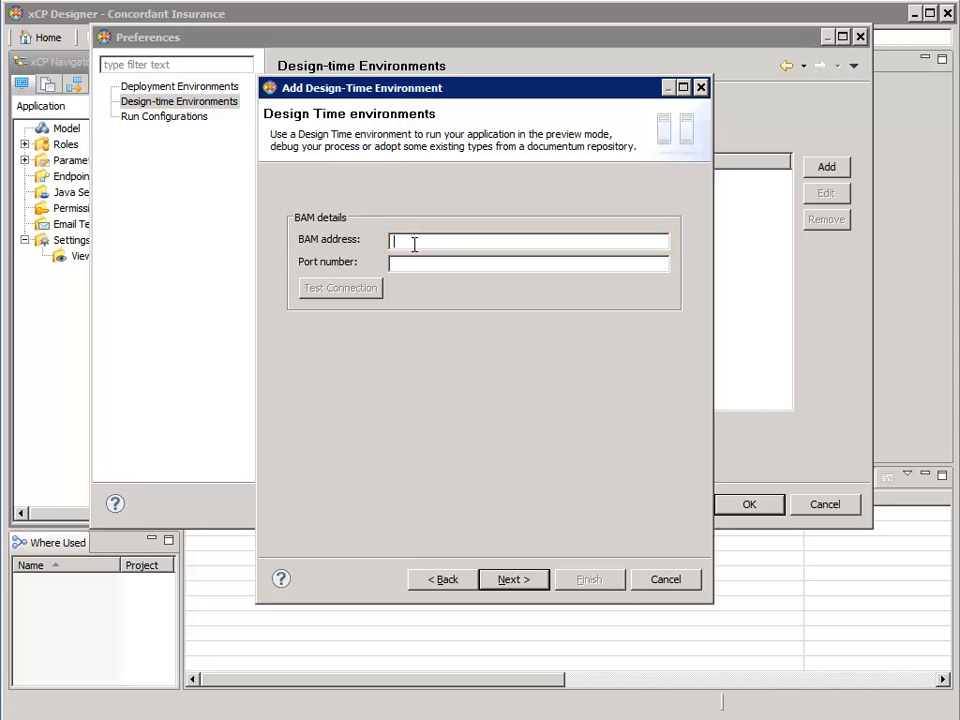
type("nkxc")
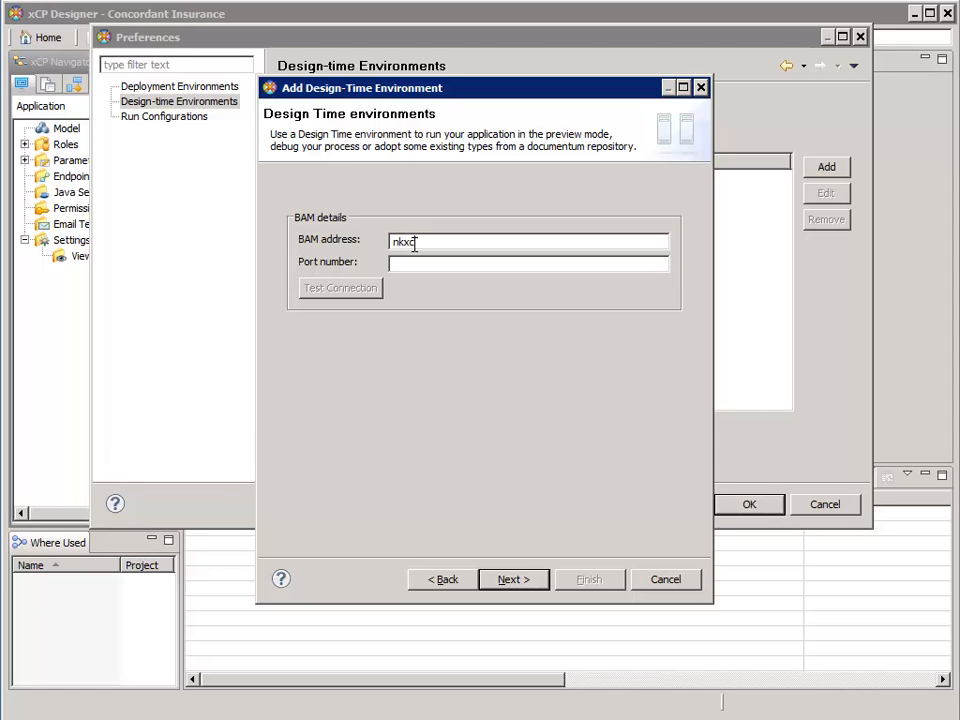
type("p21")
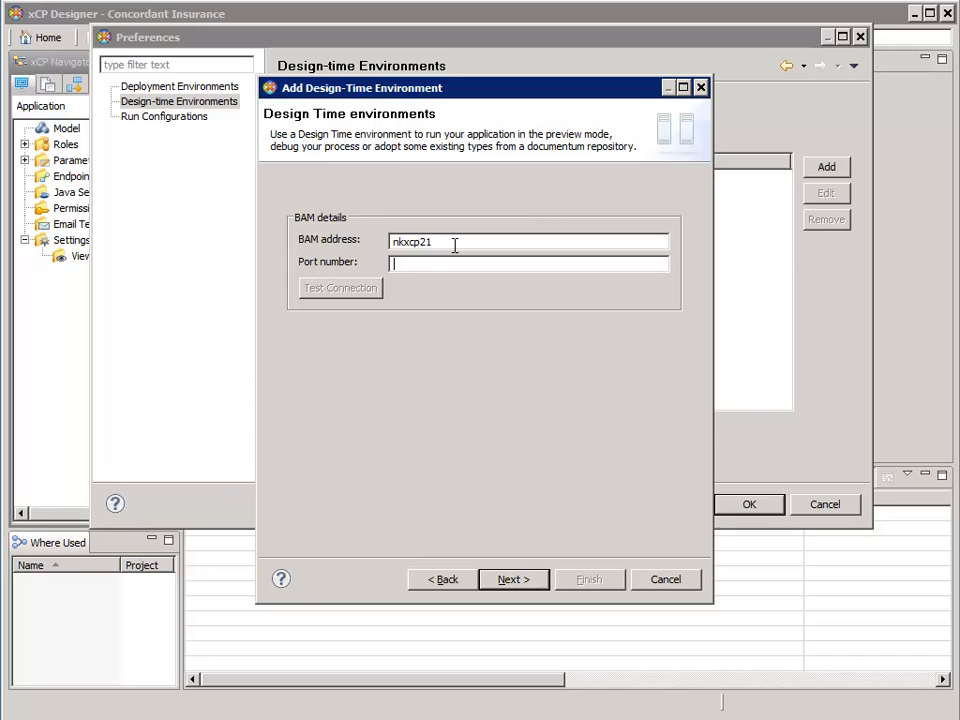
type("7000")
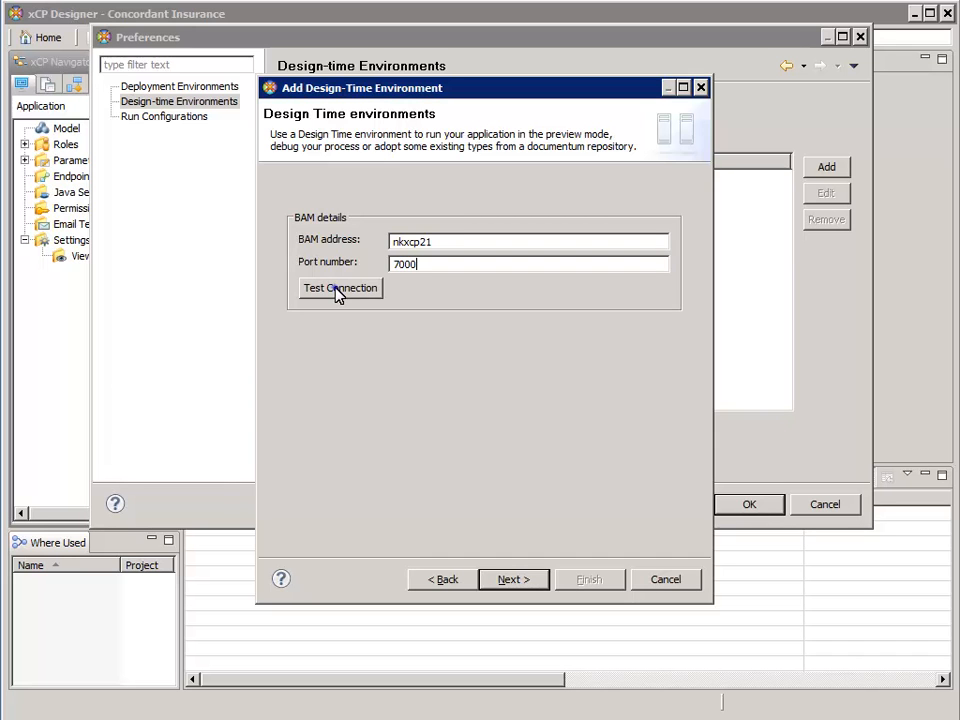
left_click(340, 288)
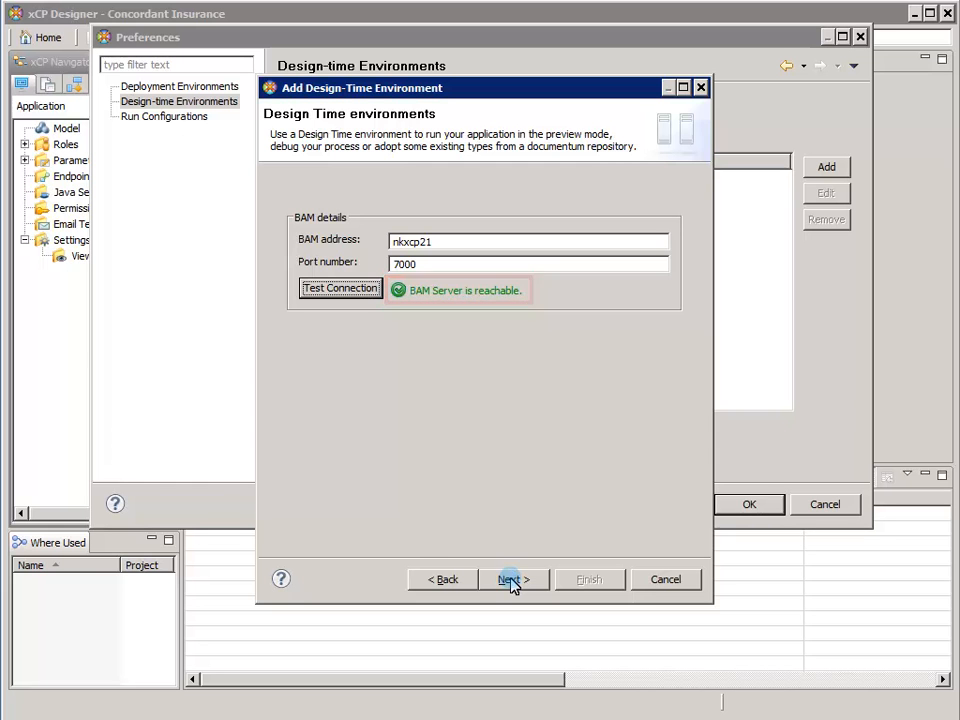
left_click(512, 580)
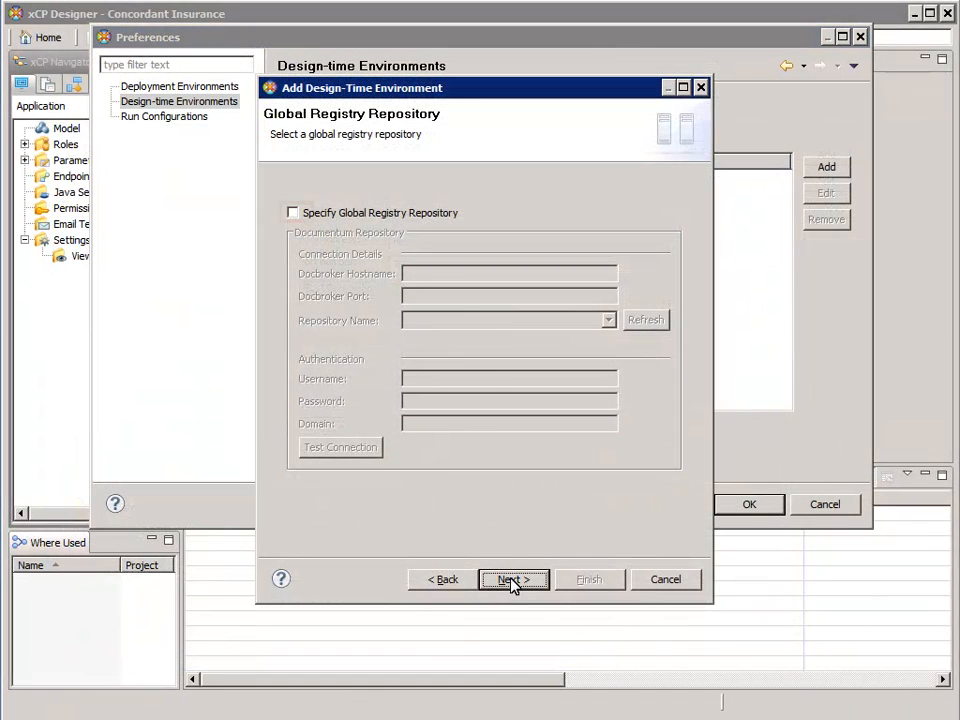
Step: Specify global registry repository corp on docbroker nkxcp21, port 1489, with the demo credentials
left_click(292, 212)
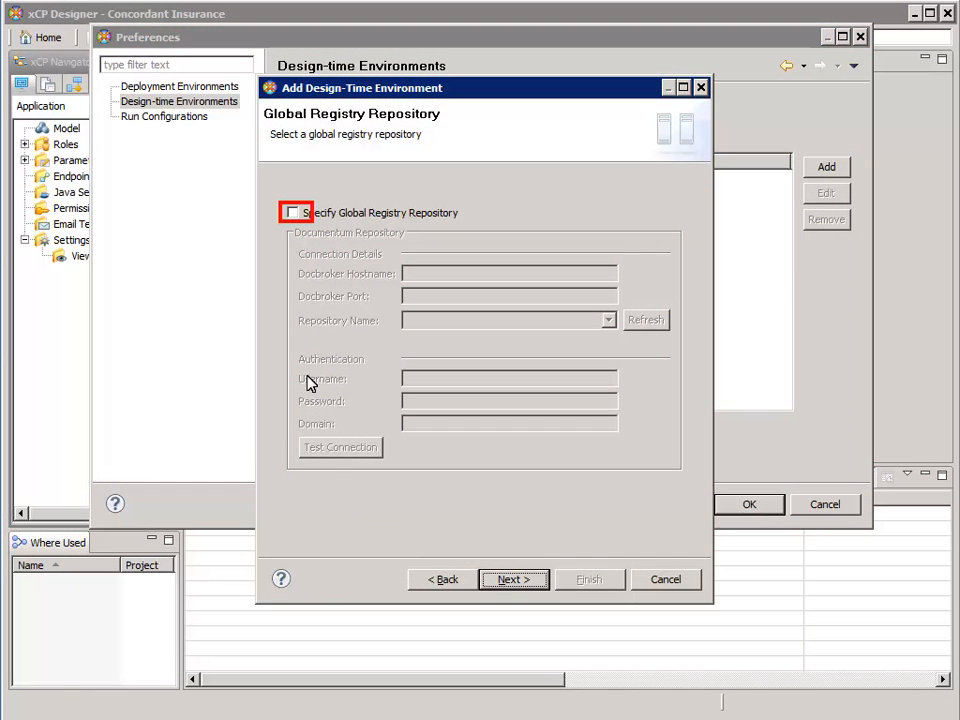
left_click(292, 212)
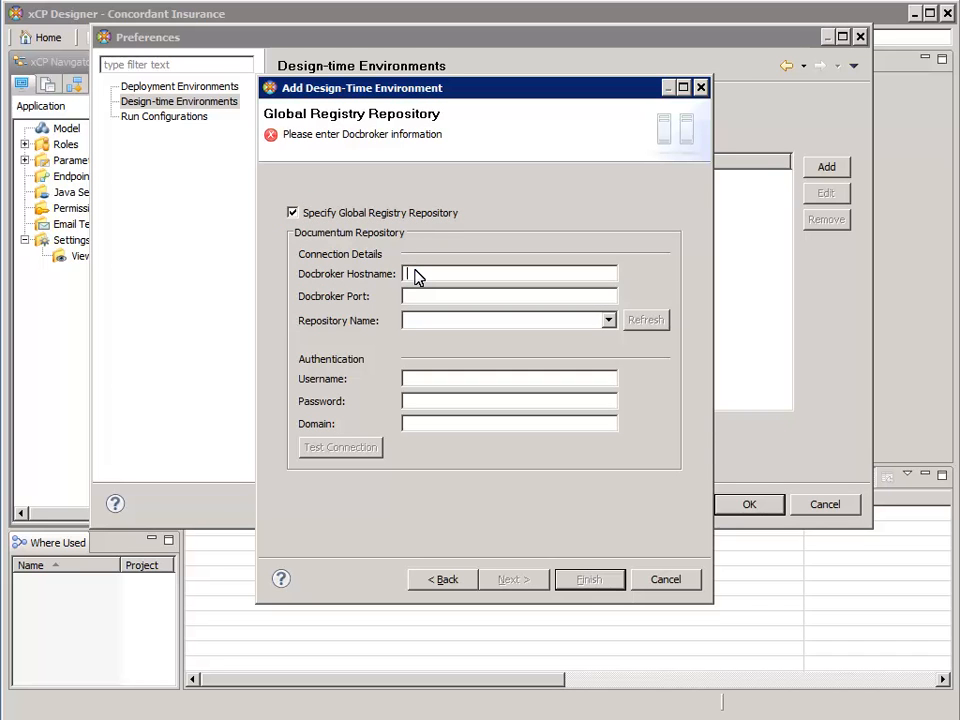
type("nkxcp21")
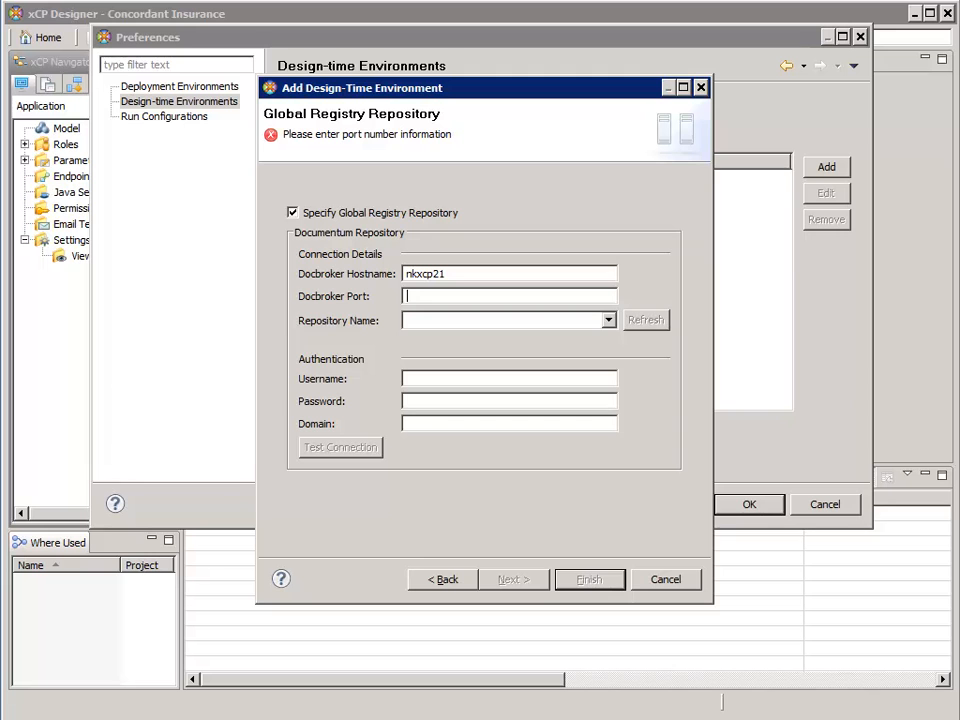
type("9489")
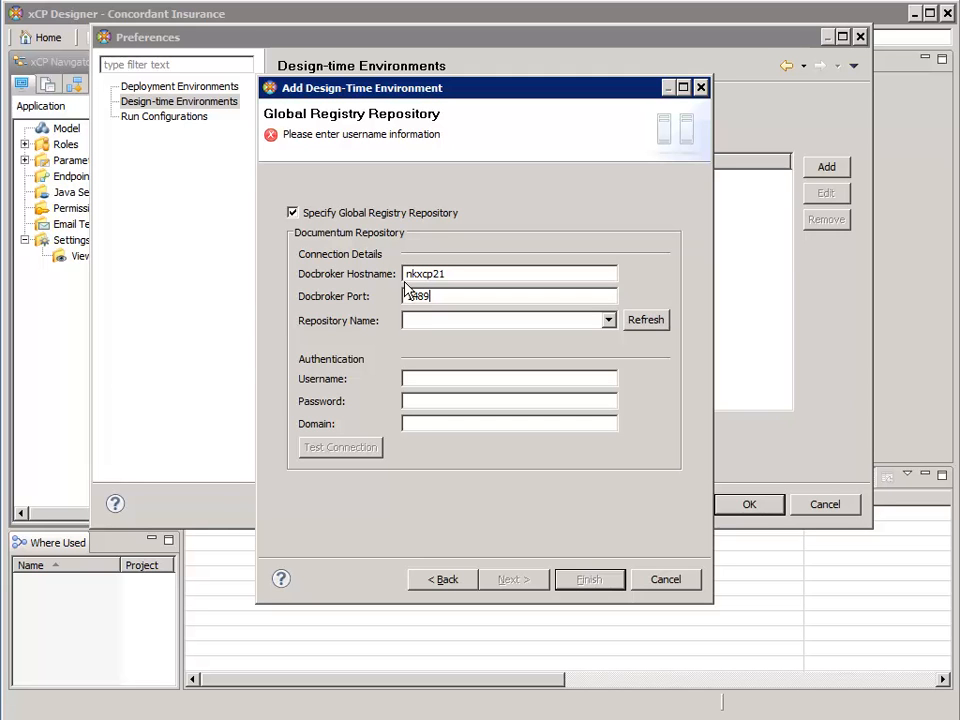
type("1489")
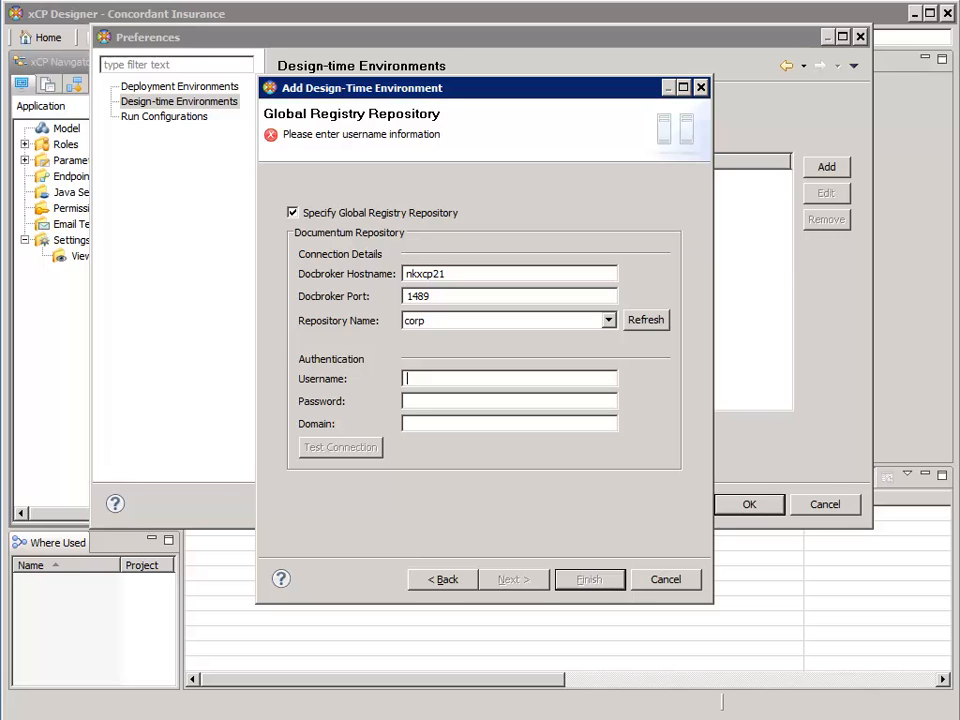
type("dmadmin")
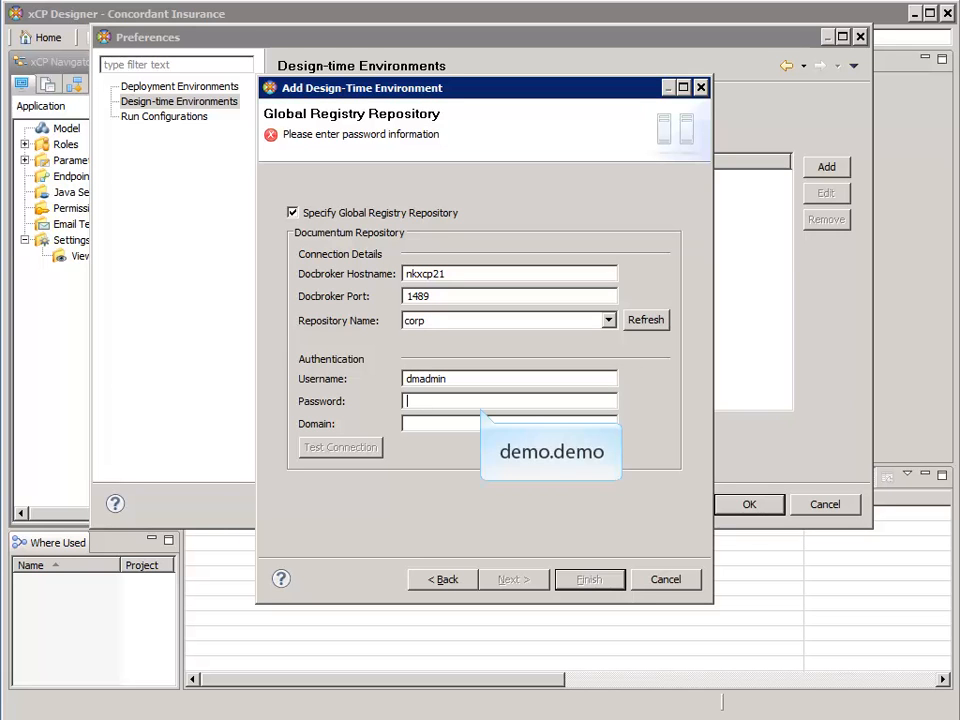
type("demo.demo")
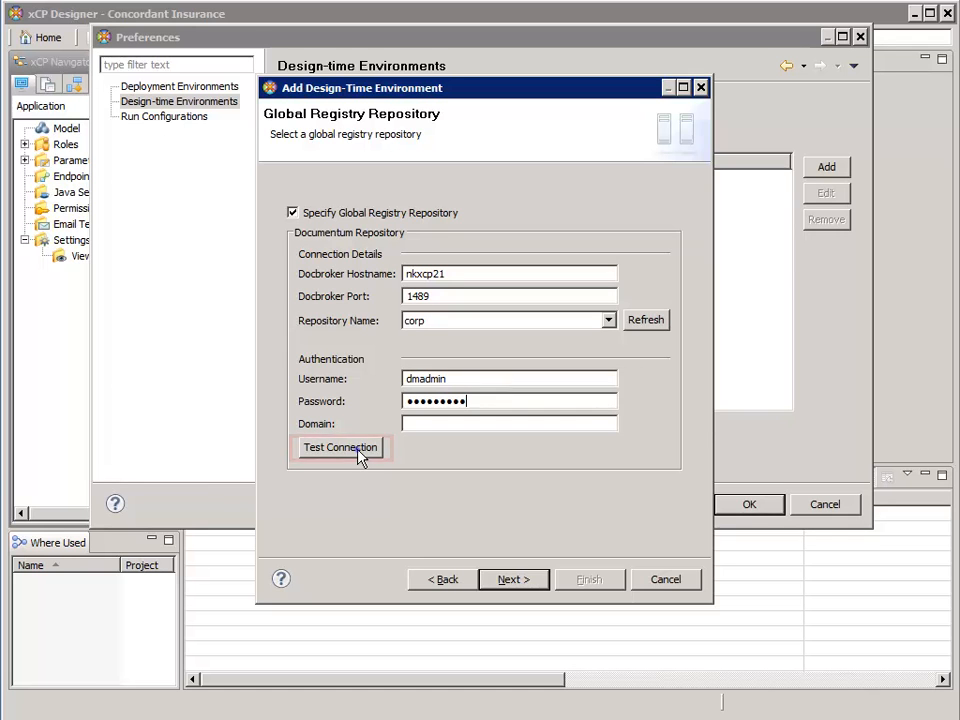
Step: Test the global registry connection valid and continue to the environment name step
left_click(340, 448)
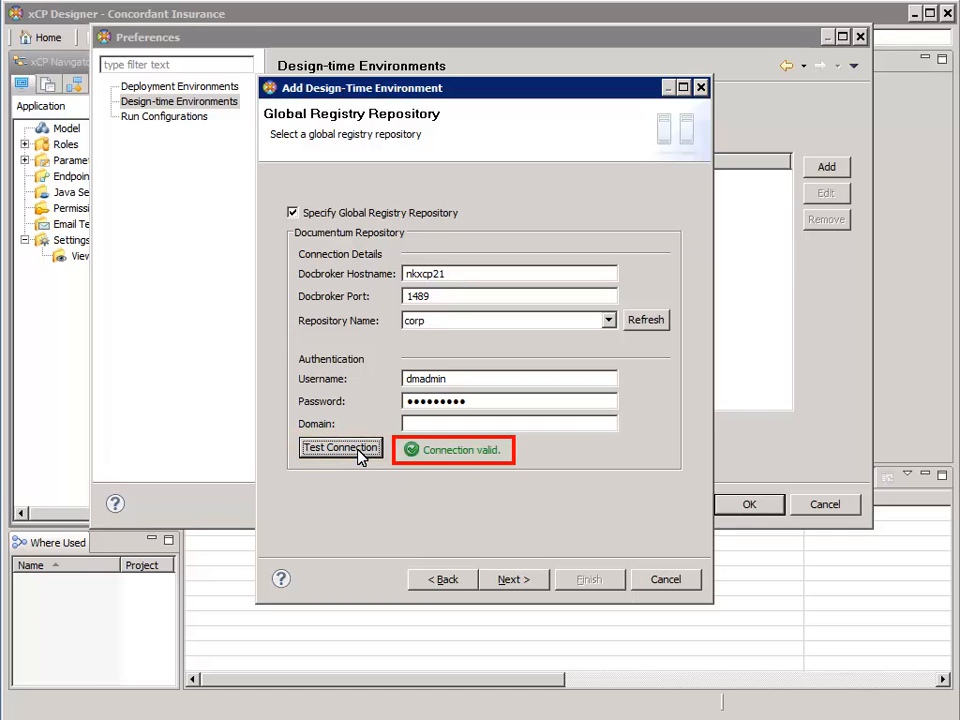
left_click(340, 448)
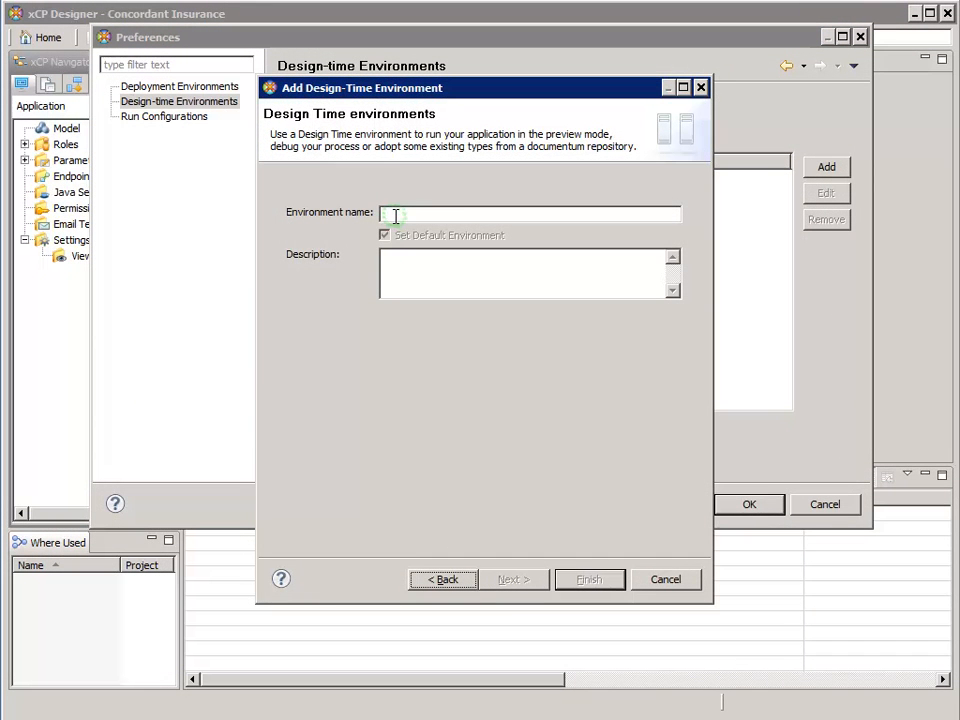
Step: Name the environment Concordant Preview, finish the wizard and close Preferences with OK
type("Concordant Preview")
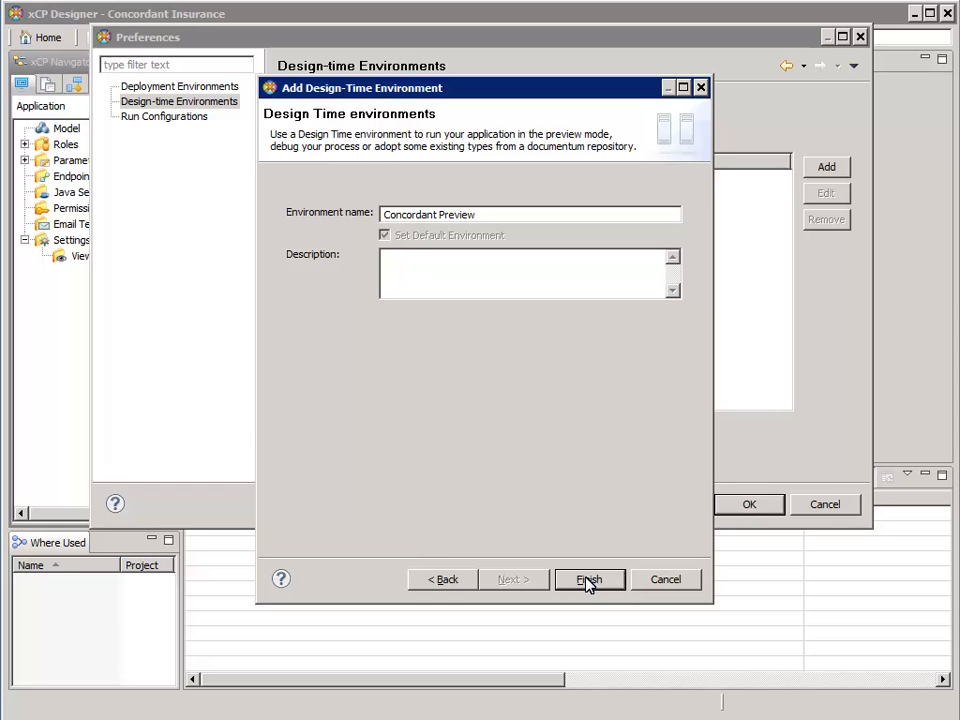
left_click(588, 580)
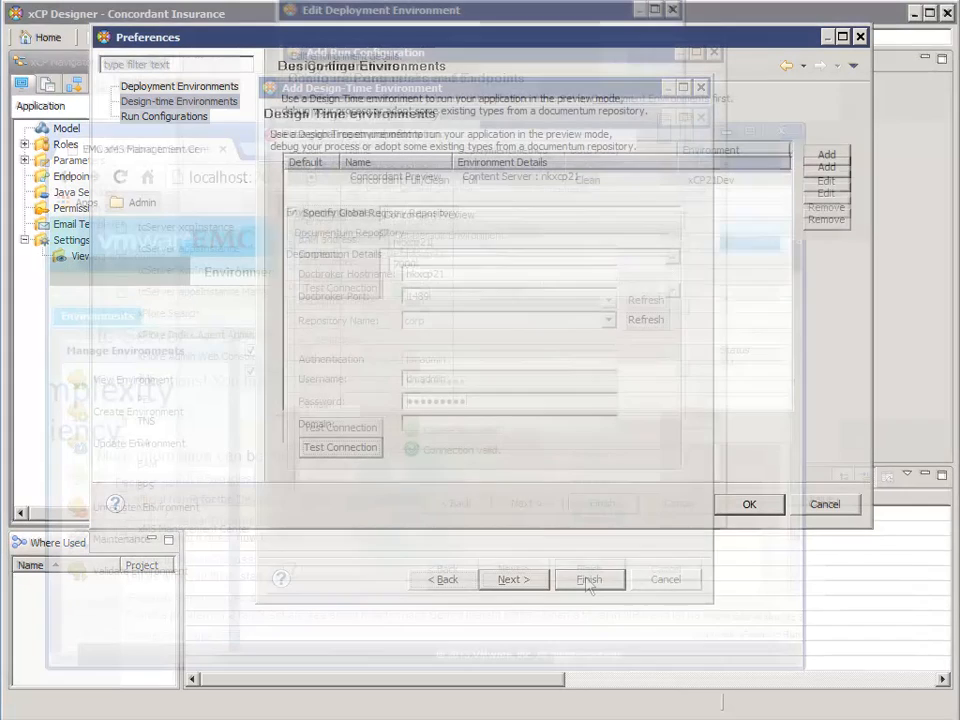
left_click(588, 580)
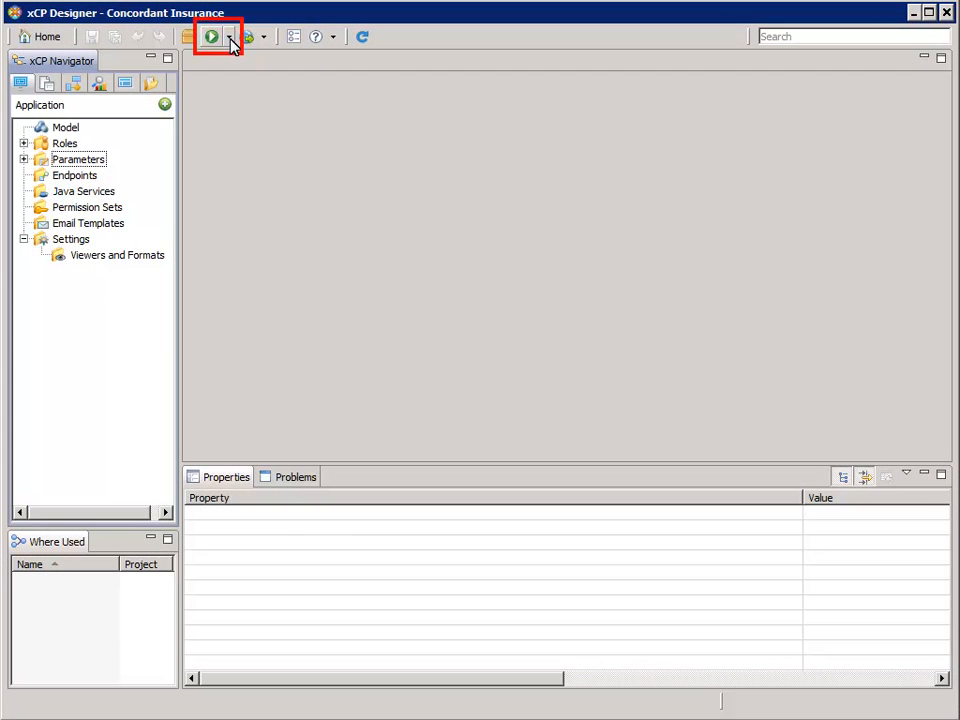
left_click(228, 36)
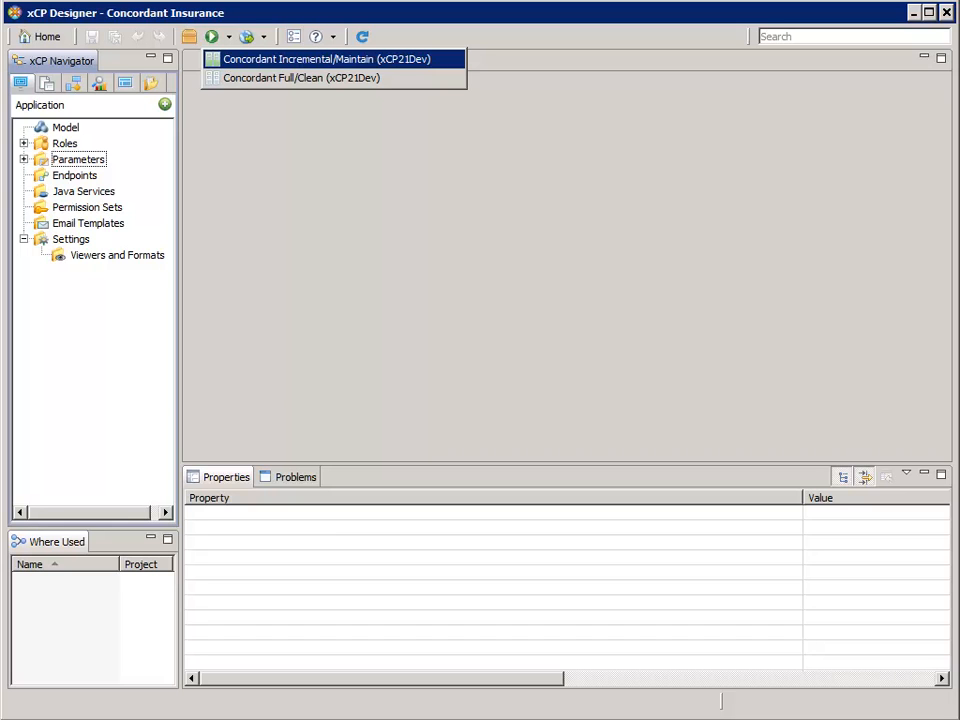
mouse_move(246, 36)
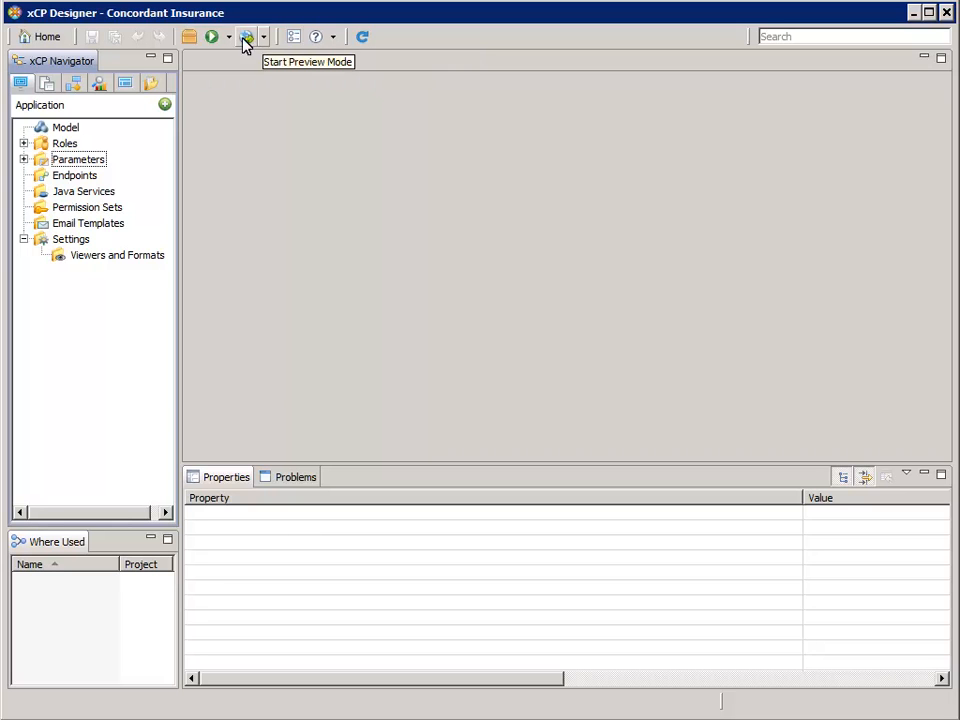